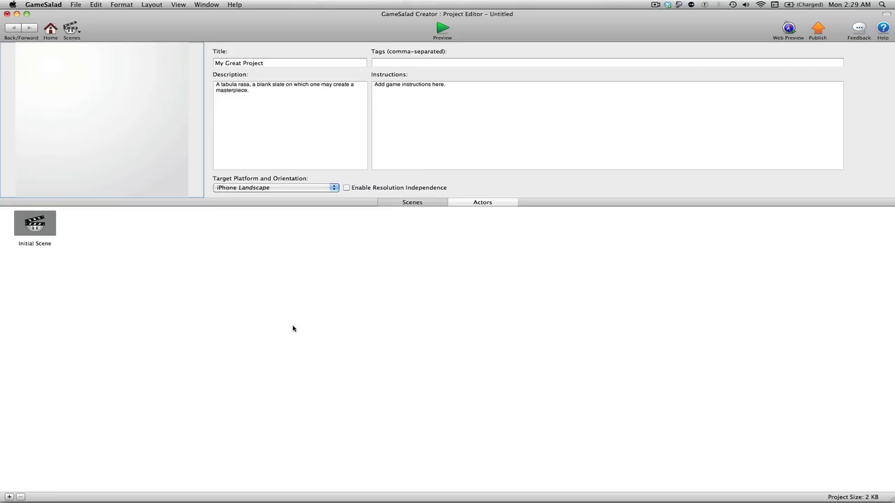
mouse_move(291, 330)
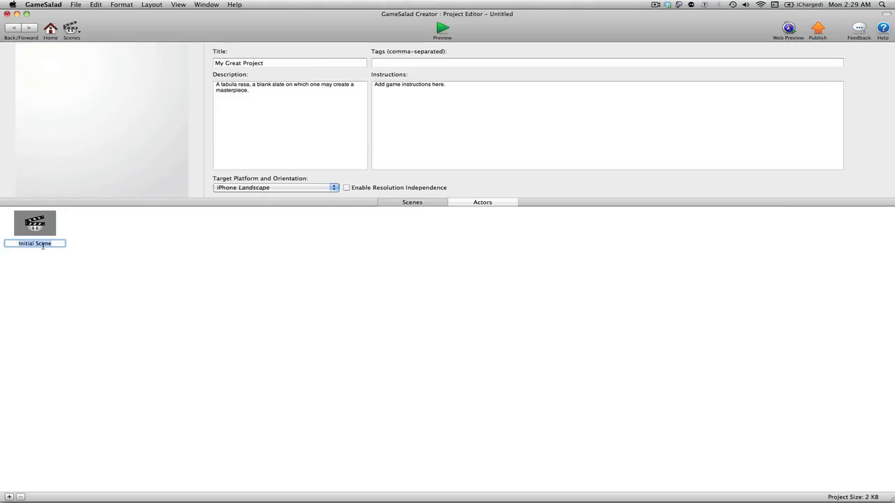
- Rename the initial scene to 'Game controller' and set the project title to 'game controller'
type("Game controller")
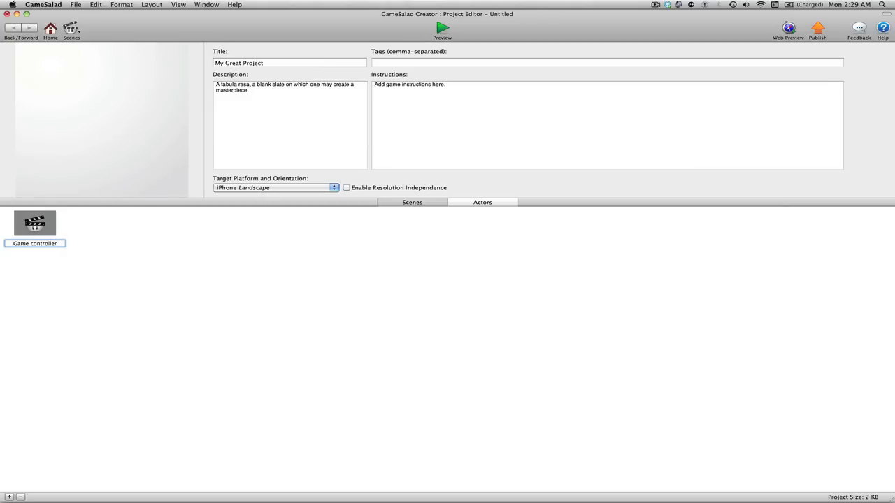
left_click(289, 63)
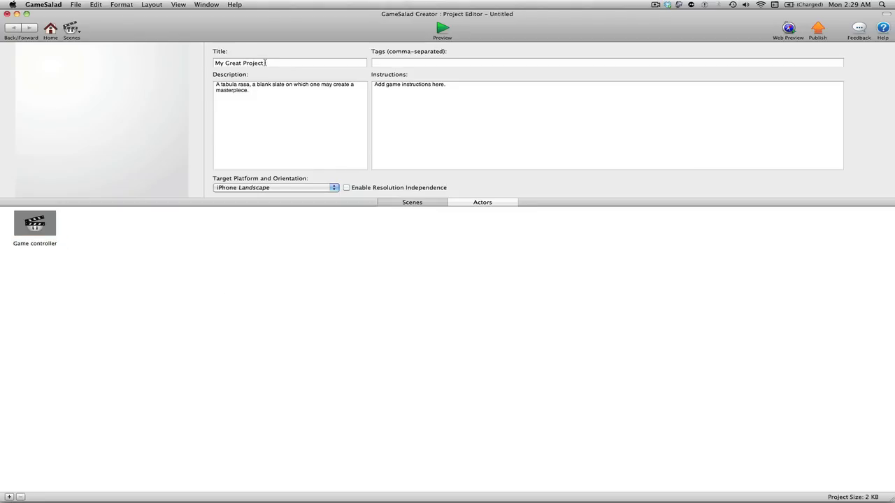
type("game contro")
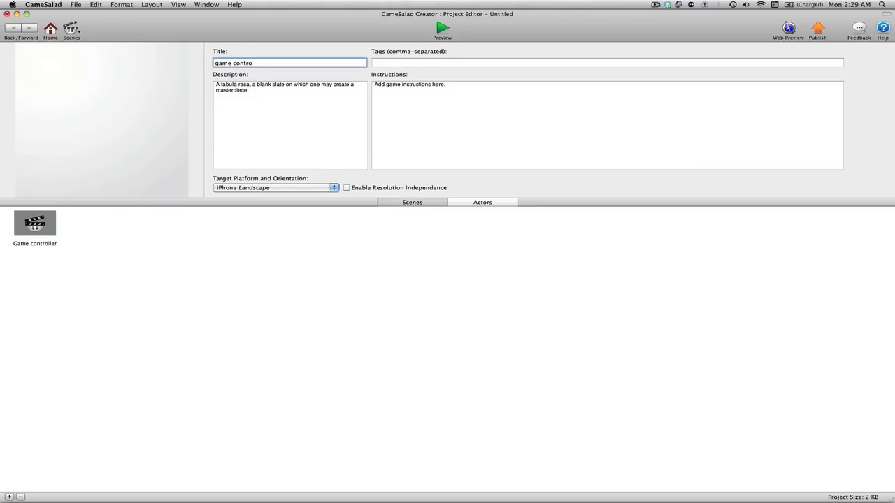
type("ller")
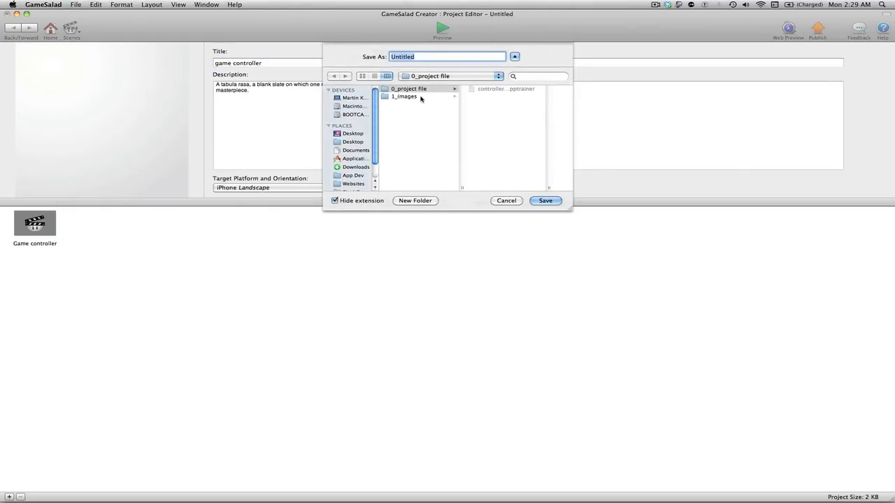
- Save the project as 'controller_by_apptrainer', replacing the existing file
type("controller_by_apptrainer")
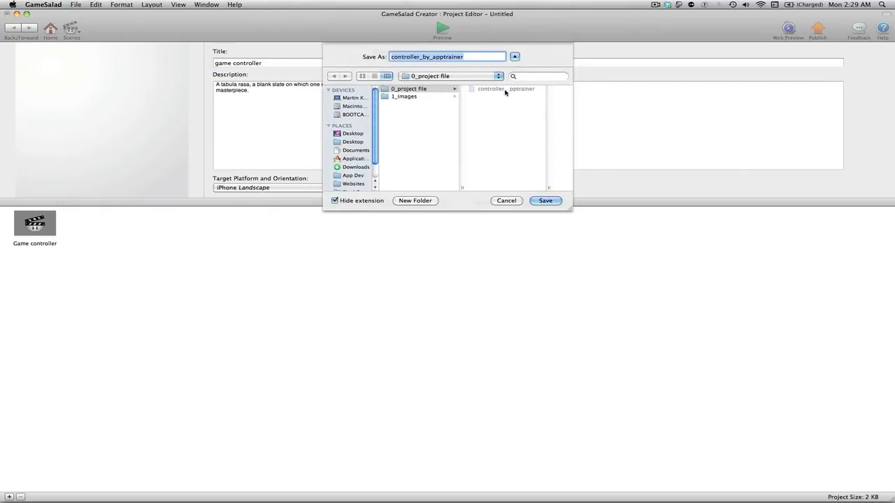
left_click(545, 201)
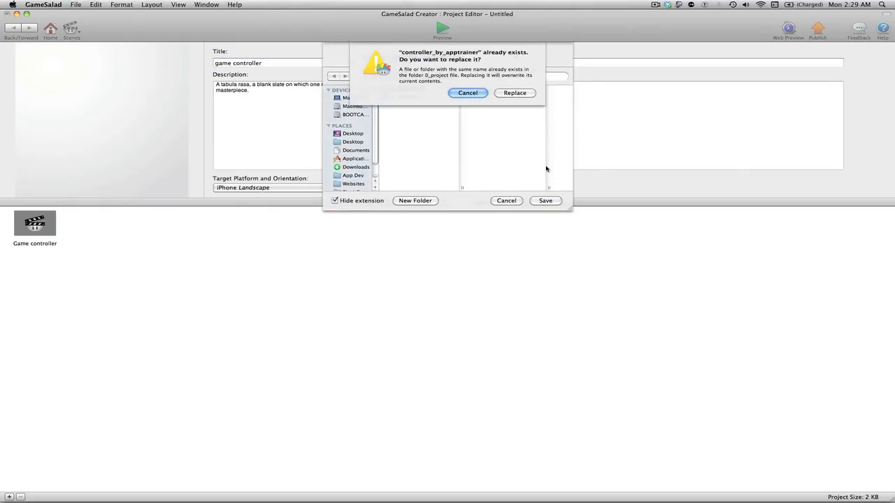
left_click(515, 92)
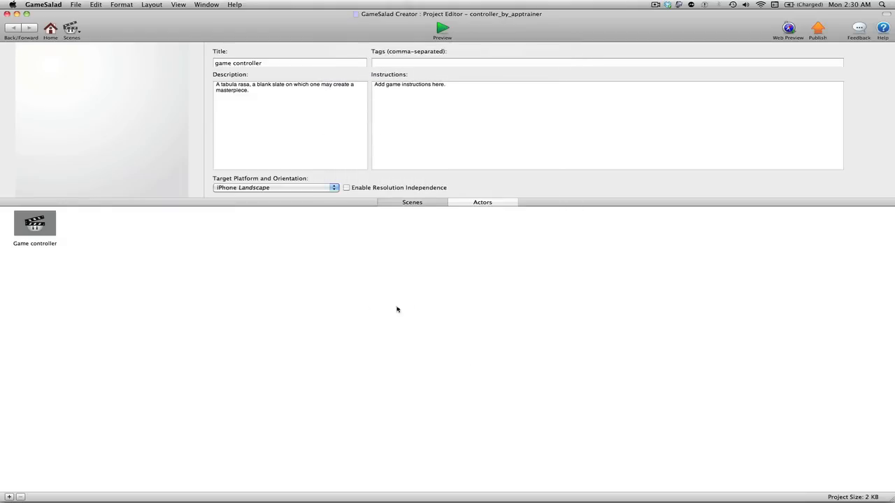
mouse_move(283, 234)
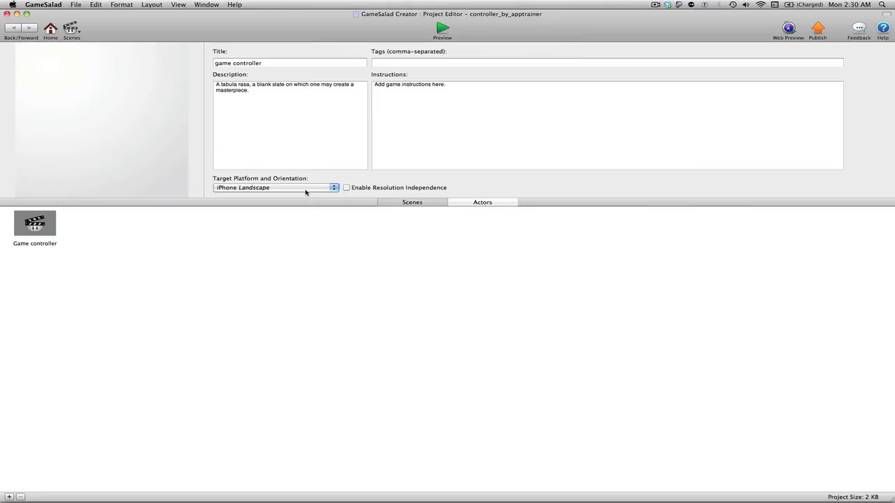
- Set the target platform and orientation to iPad Landscape
left_click(272, 188)
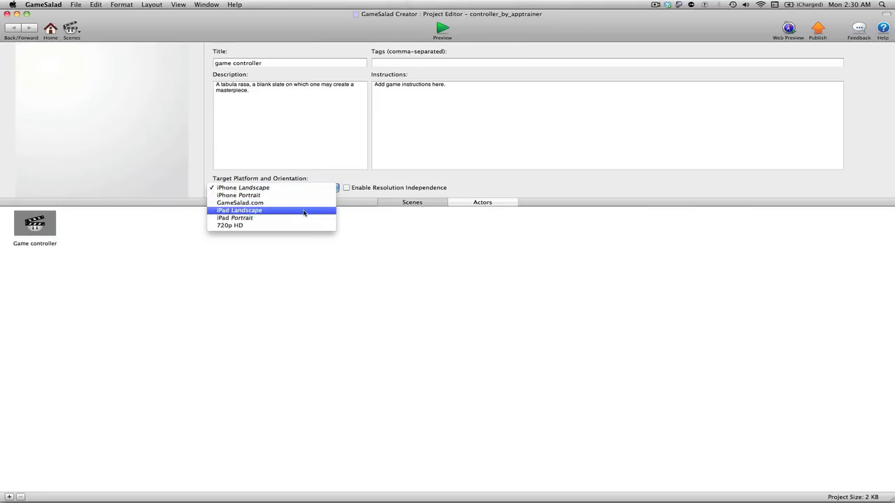
left_click(239, 210)
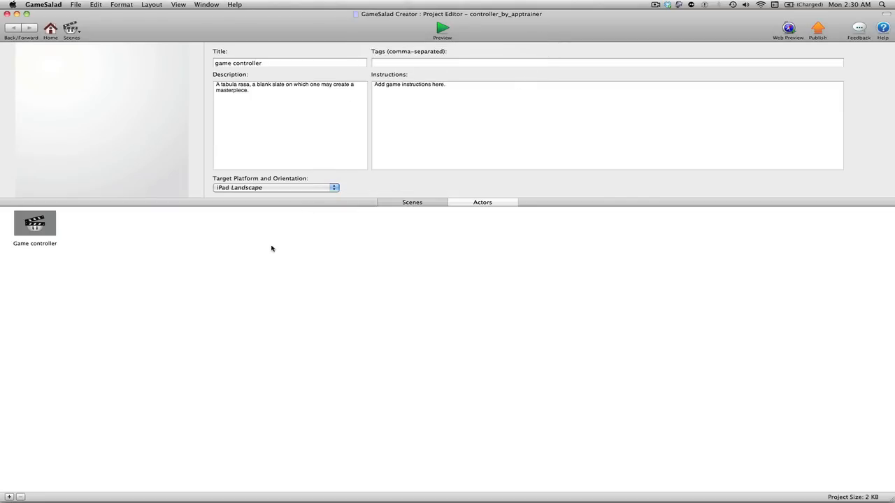
mouse_move(42, 237)
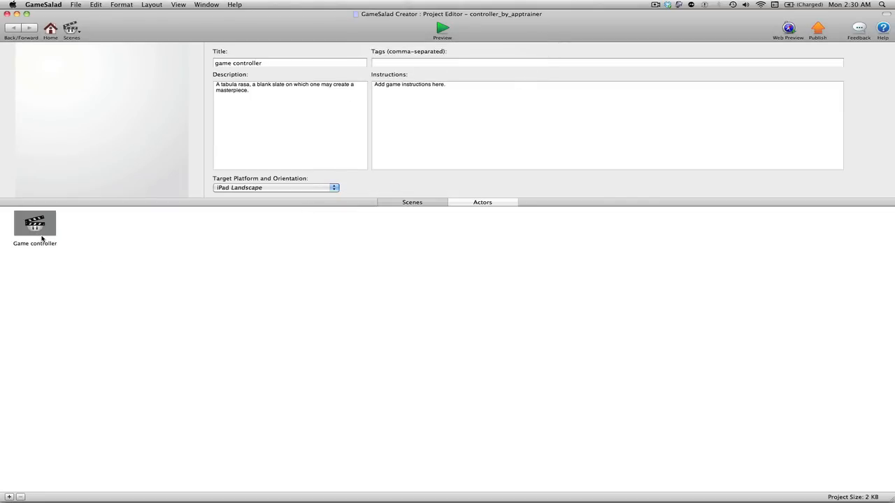
- Open the Game controller scene and import all images from the 1_images folder
double_click(35, 224)
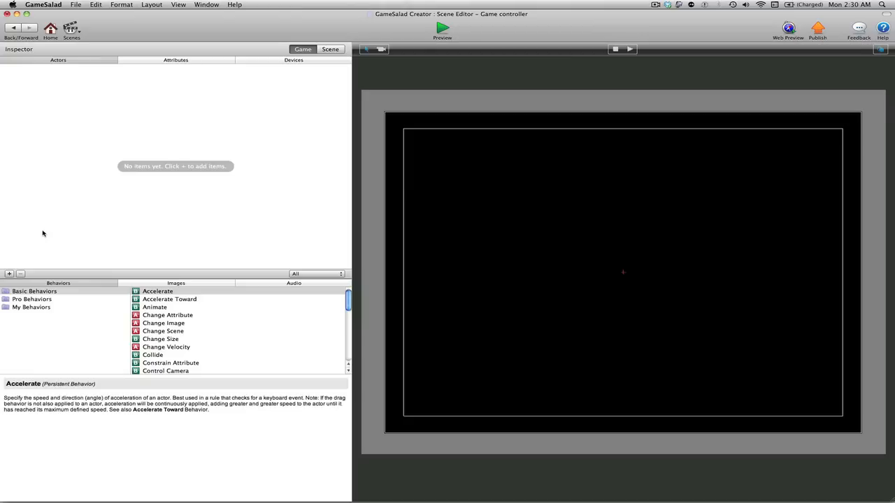
mouse_move(157, 237)
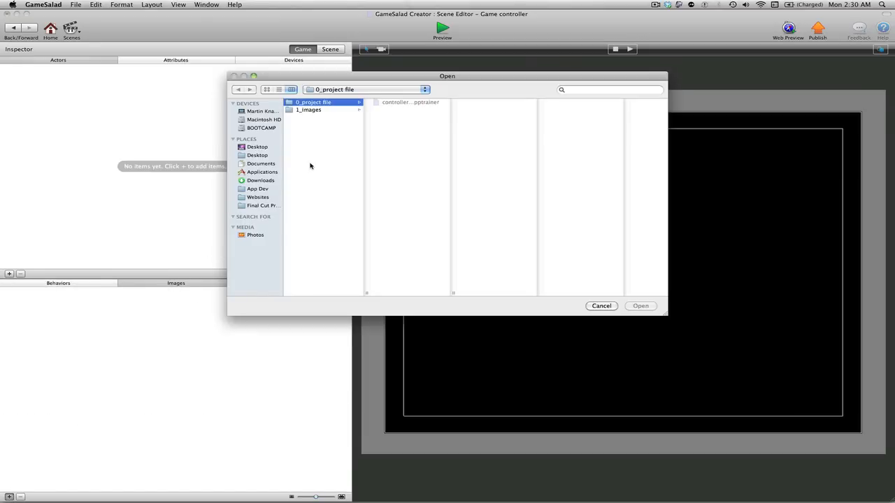
left_click(309, 109)
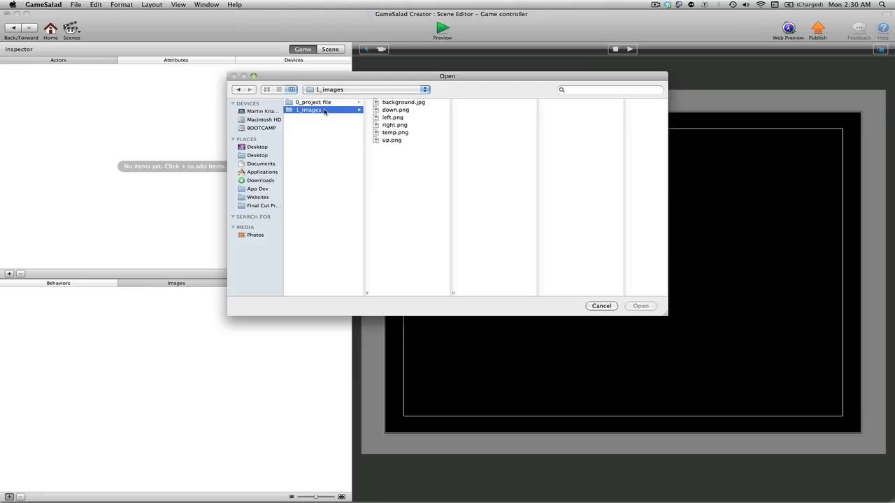
mouse_move(437, 106)
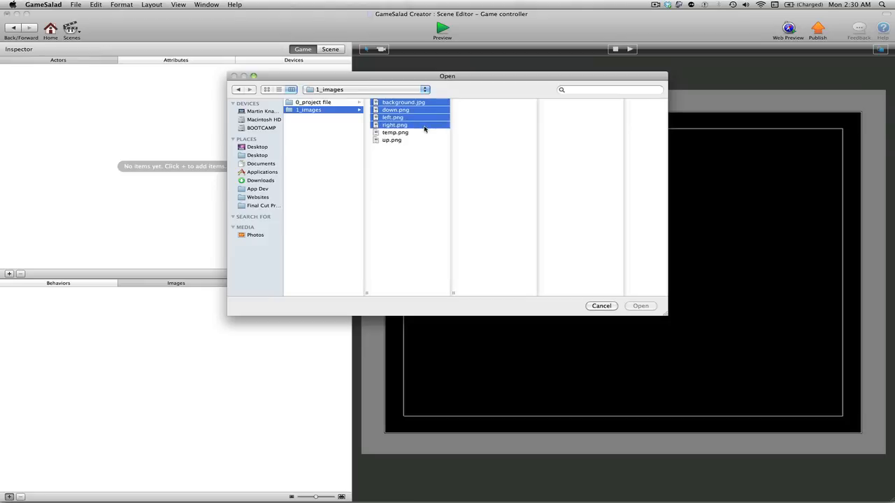
left_click(601, 305)
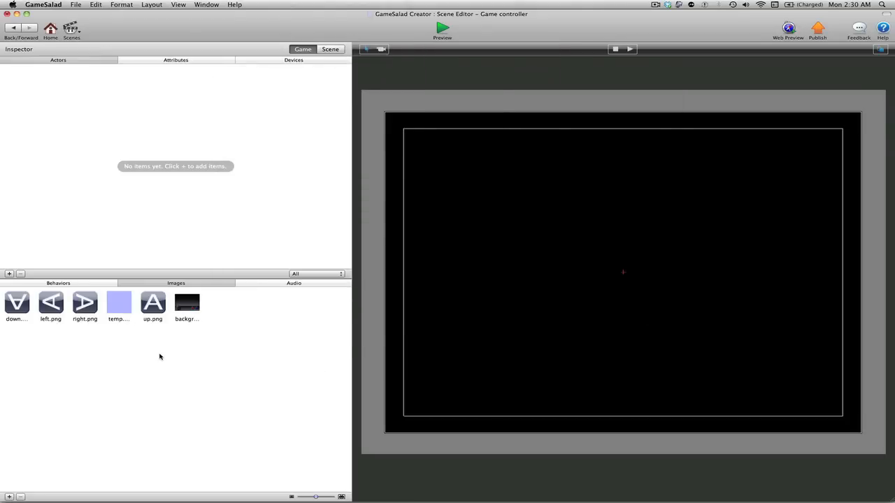
mouse_move(177, 358)
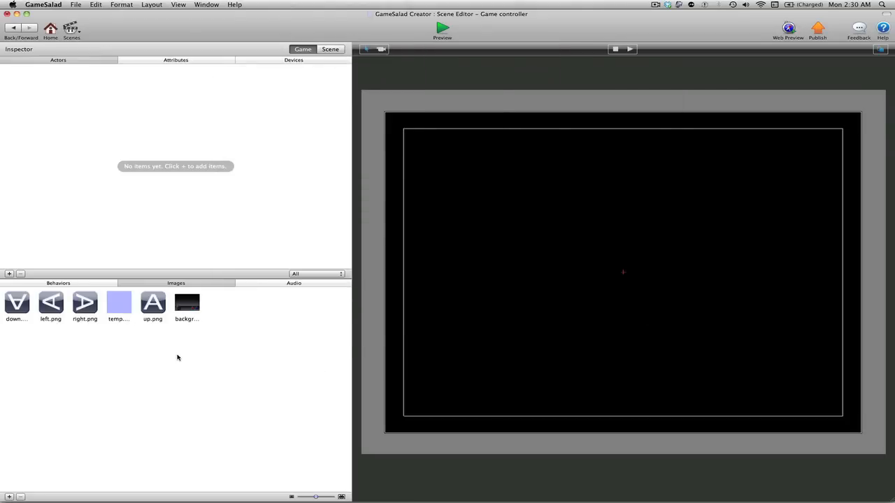
mouse_move(156, 181)
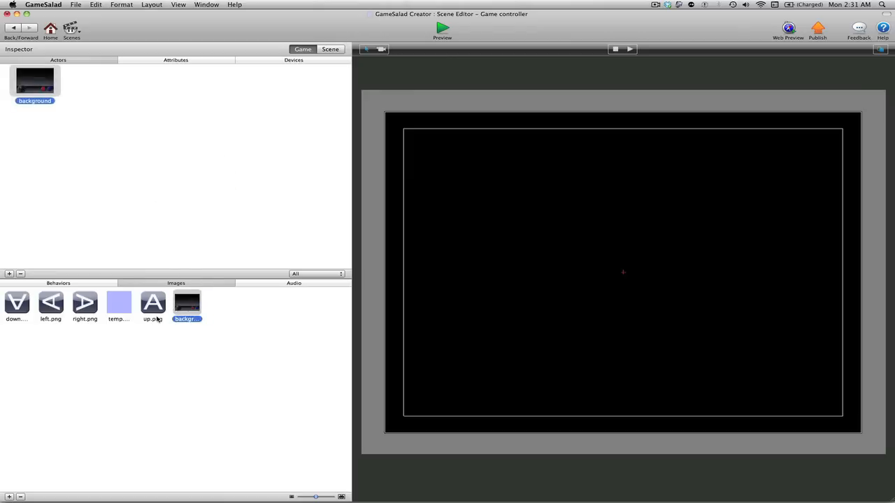
- Make an actor from the background image and rename the up-arrow actor 'Letter A'
left_click_drag(153, 302, 153, 179)
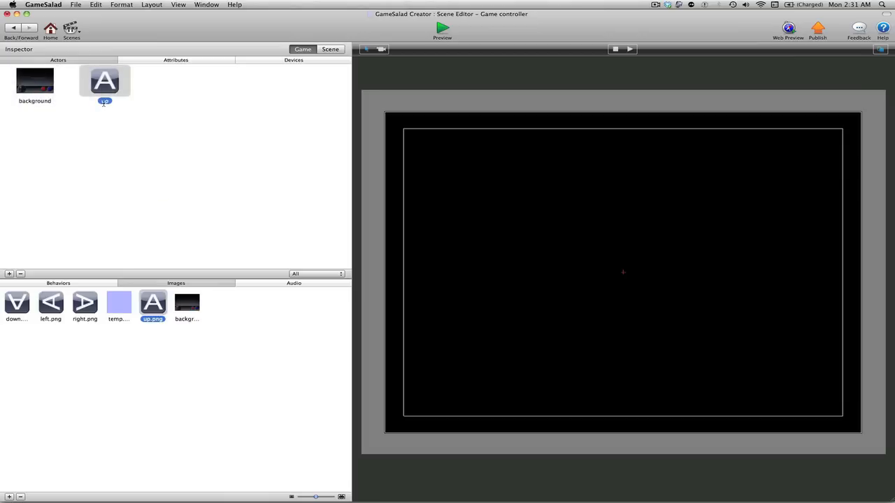
double_click(103, 100)
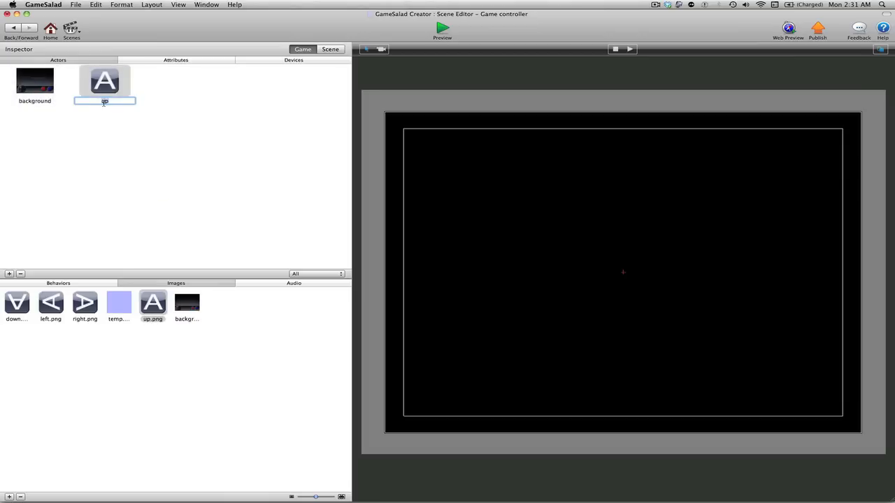
type("Letter A")
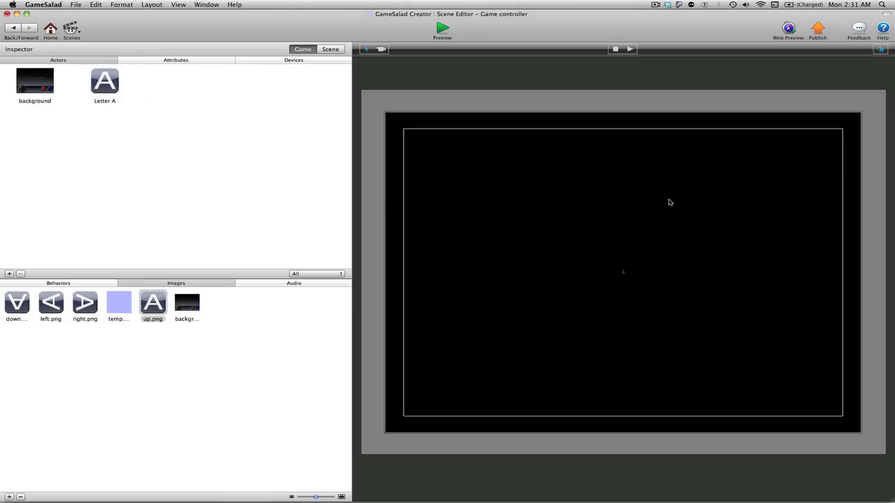
mouse_move(30, 80)
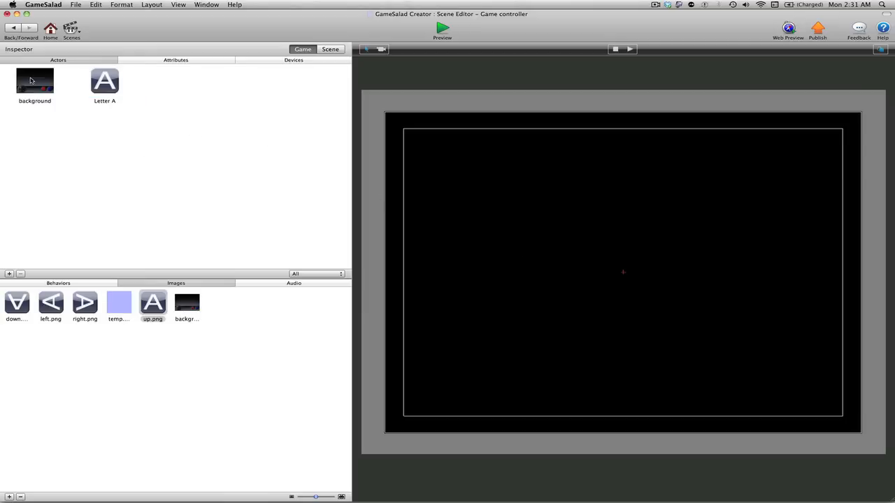
left_click(33, 83)
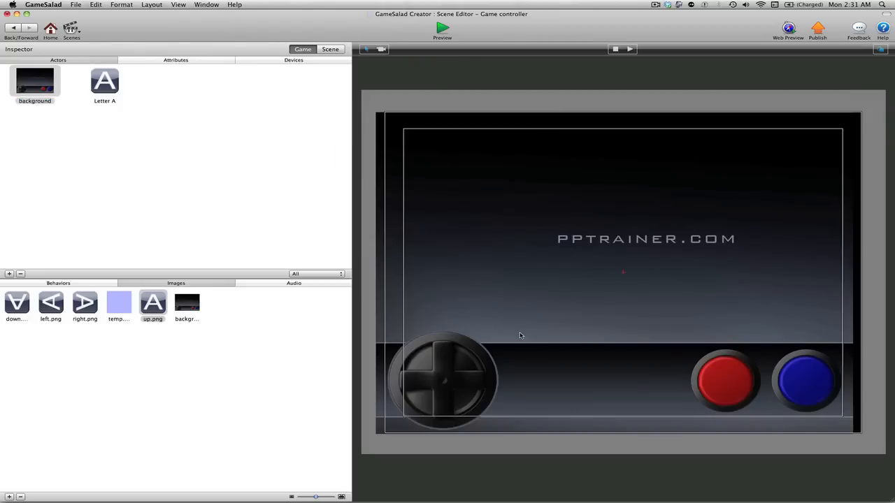
mouse_move(540, 320)
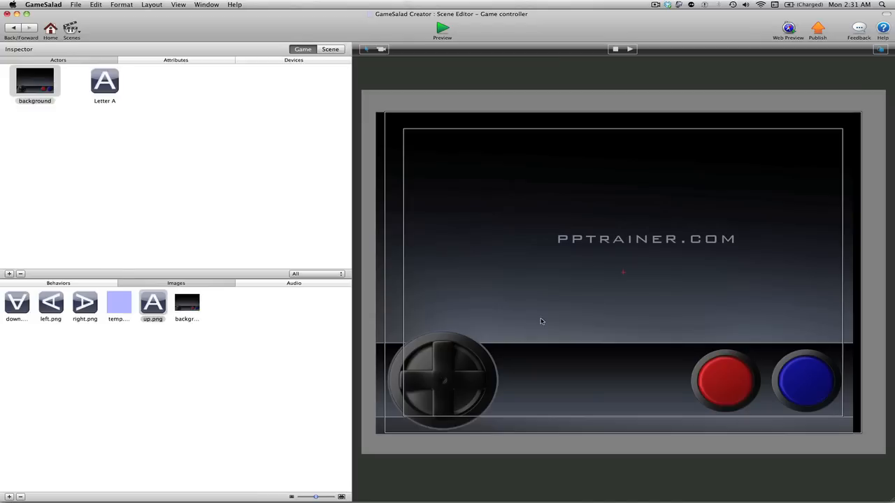
mouse_move(530, 267)
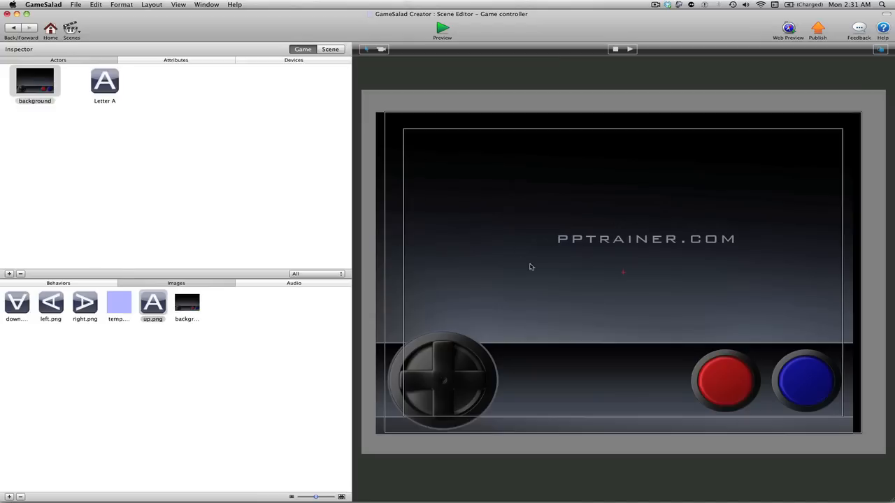
mouse_move(534, 276)
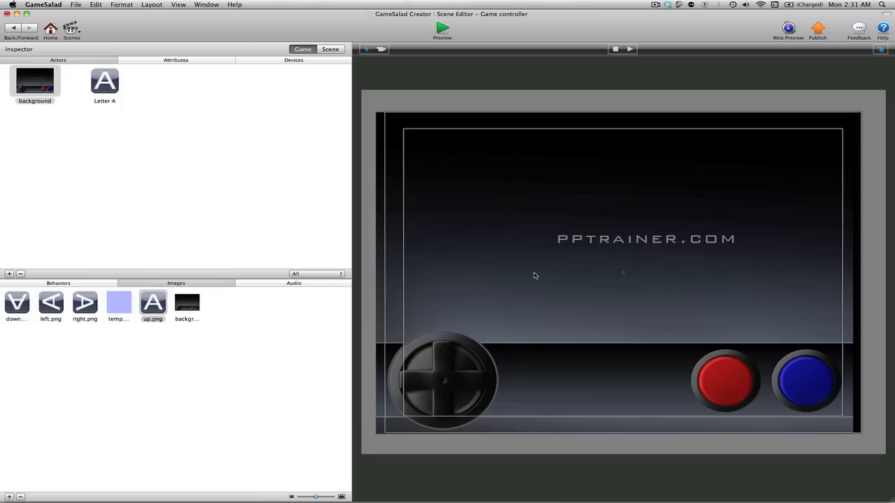
mouse_move(440, 190)
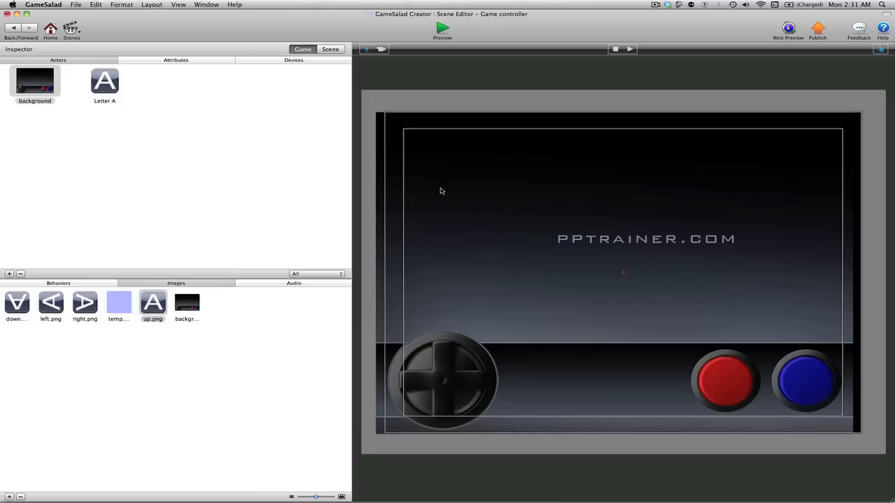
left_click(442, 191)
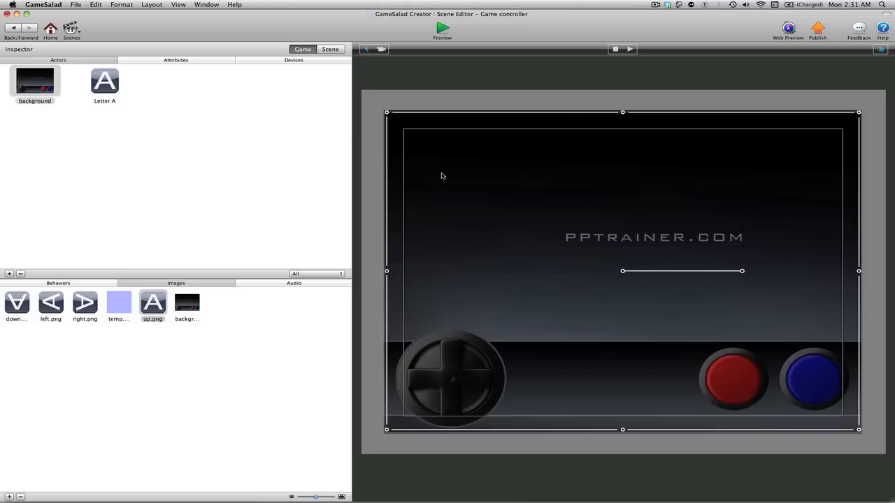
mouse_move(441, 167)
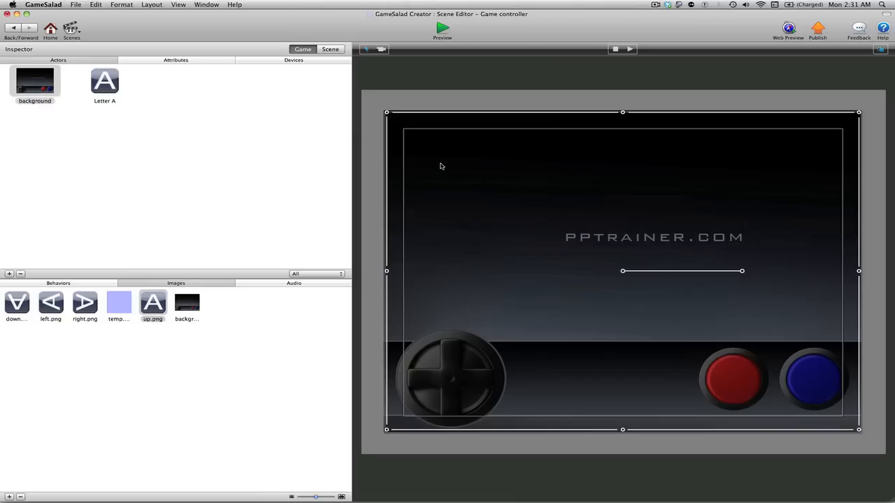
mouse_move(409, 149)
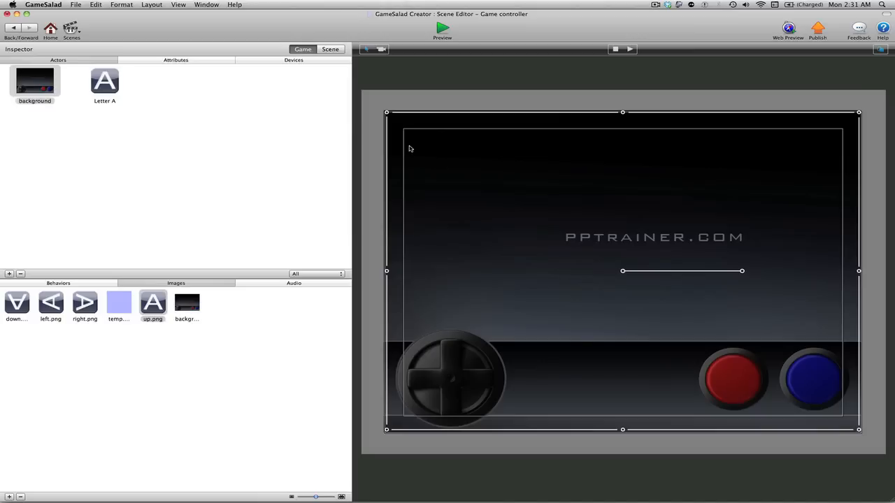
mouse_move(385, 116)
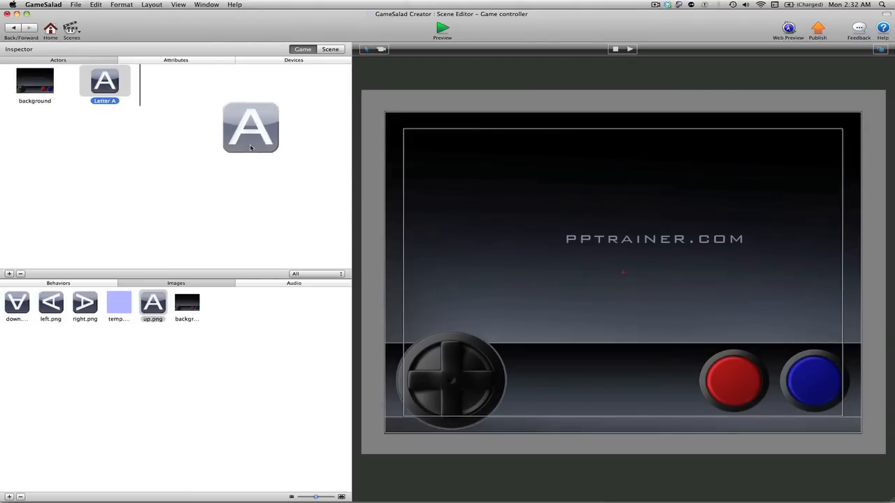
- Place the Letter A actor beside the site text and start the game preview
left_click_drag(251, 127, 534, 222)
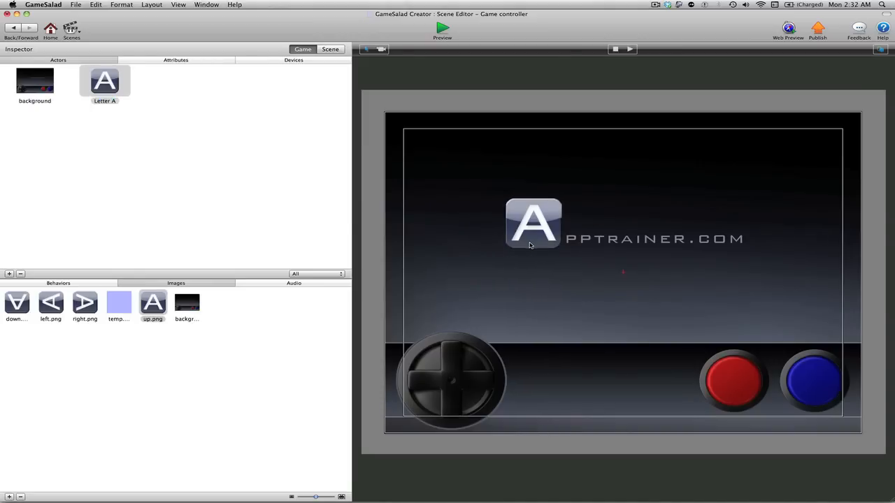
mouse_move(637, 252)
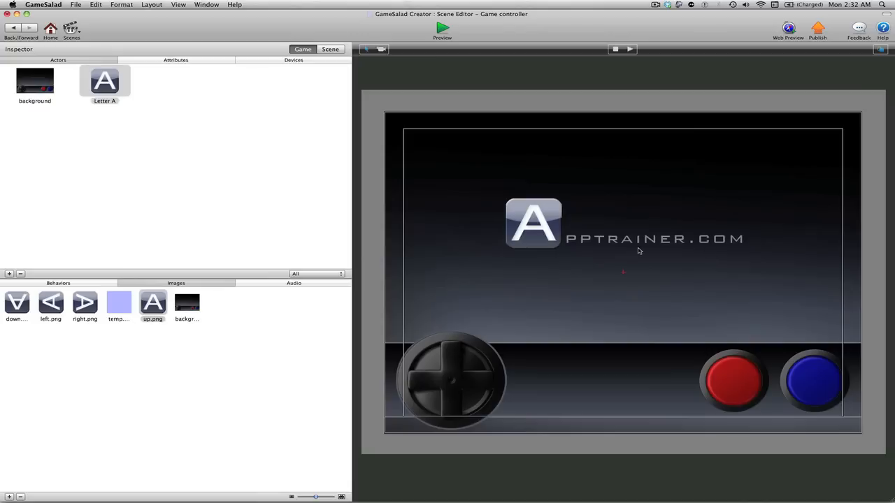
mouse_move(715, 313)
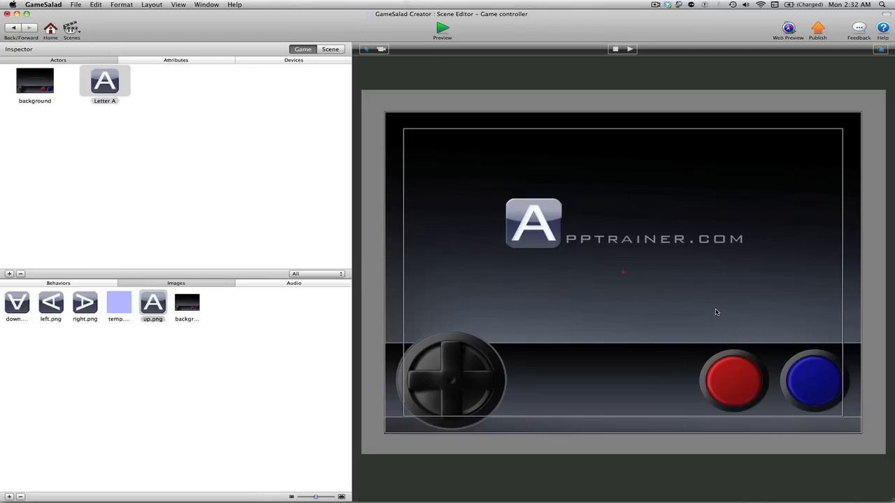
mouse_move(695, 279)
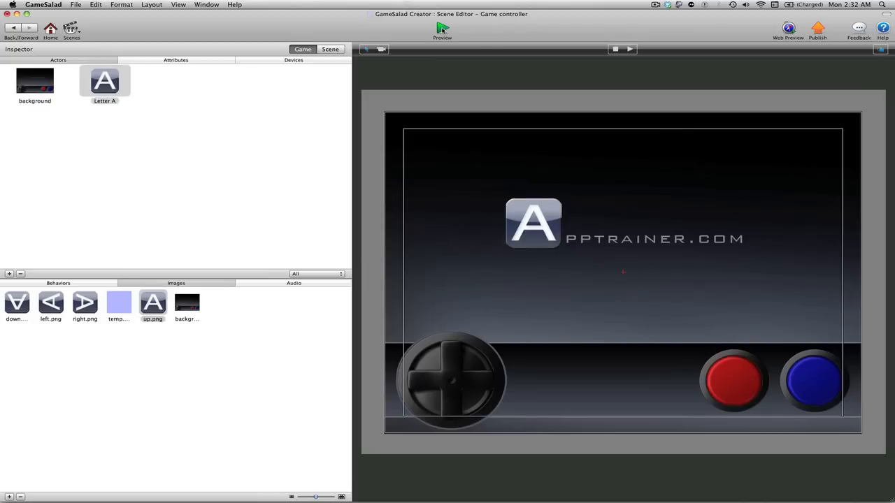
left_click(442, 30)
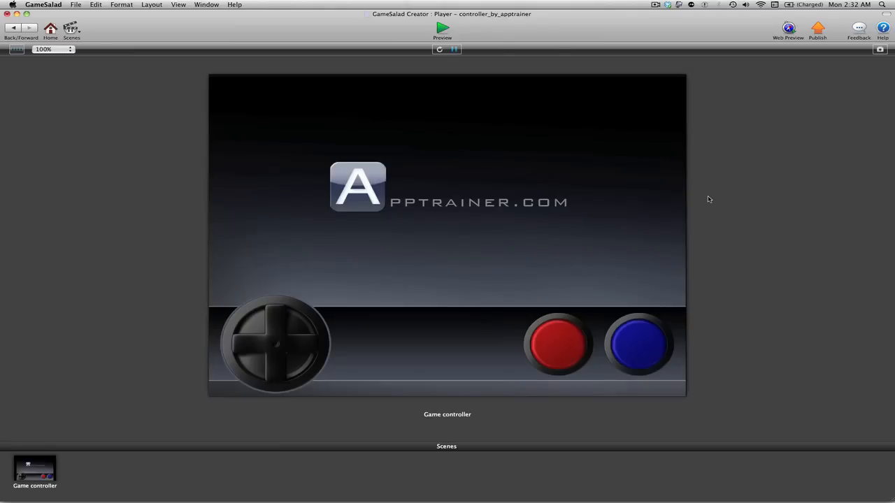
mouse_move(473, 106)
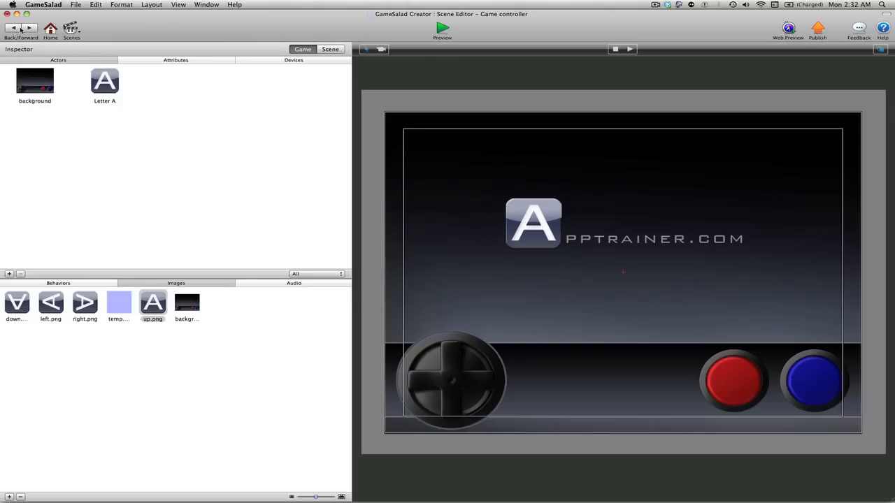
mouse_move(193, 218)
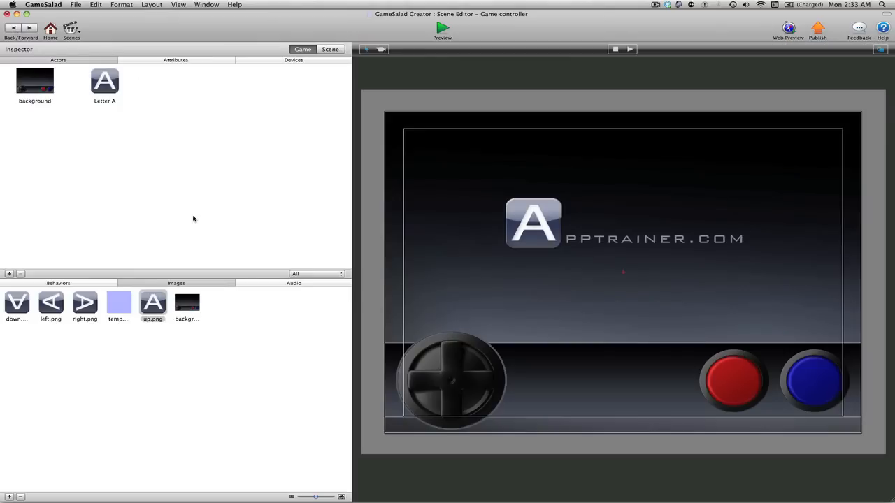
- Create a blank actor named 'up' and select its square on the D-pad
left_click(9, 272)
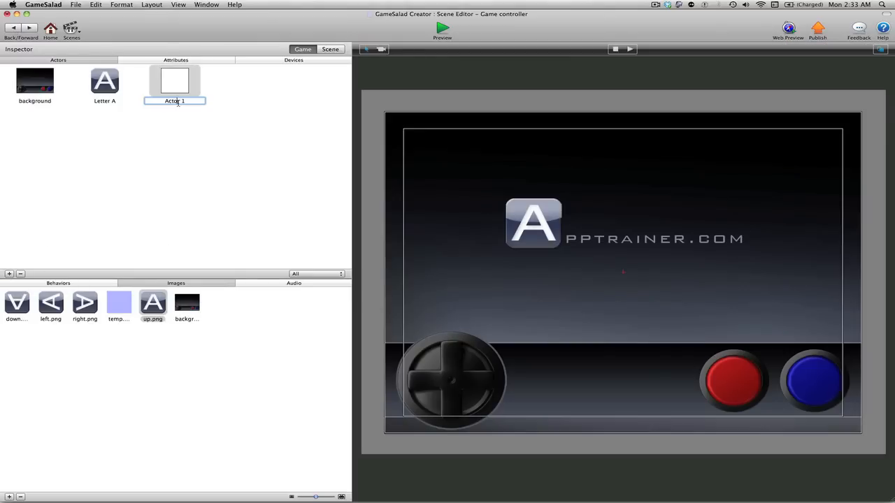
type("up")
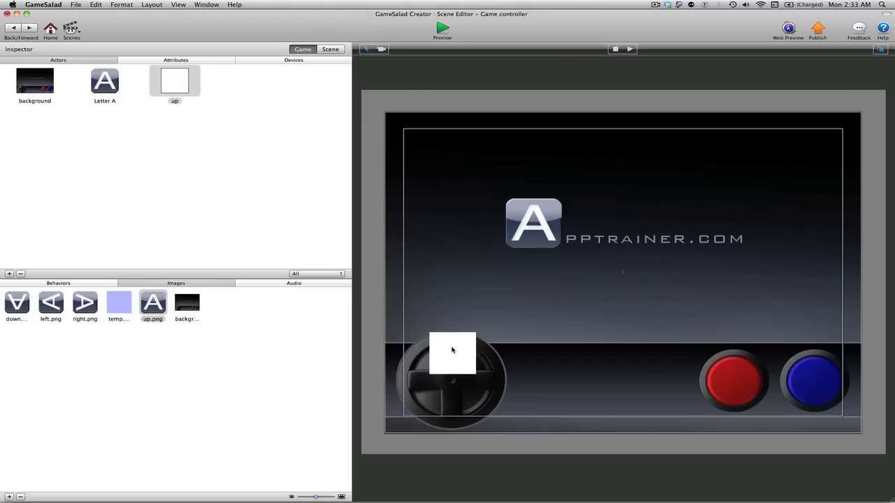
mouse_move(459, 358)
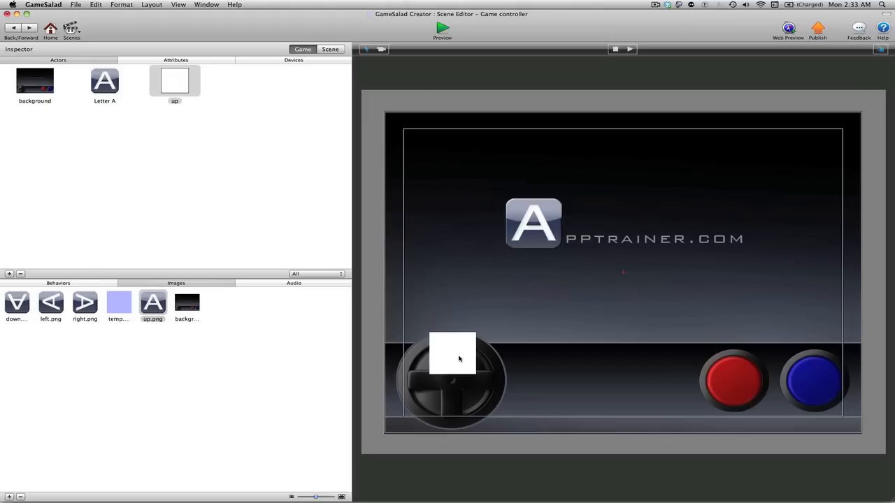
mouse_move(467, 377)
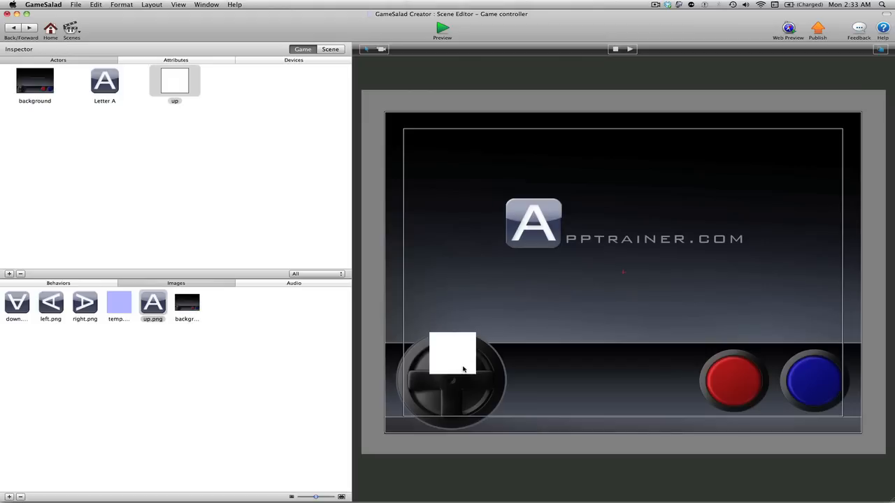
left_click(452, 353)
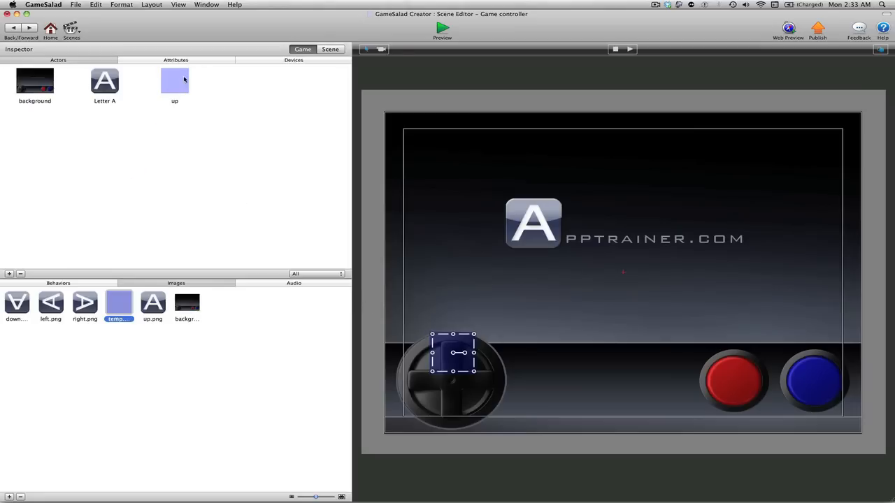
mouse_move(173, 77)
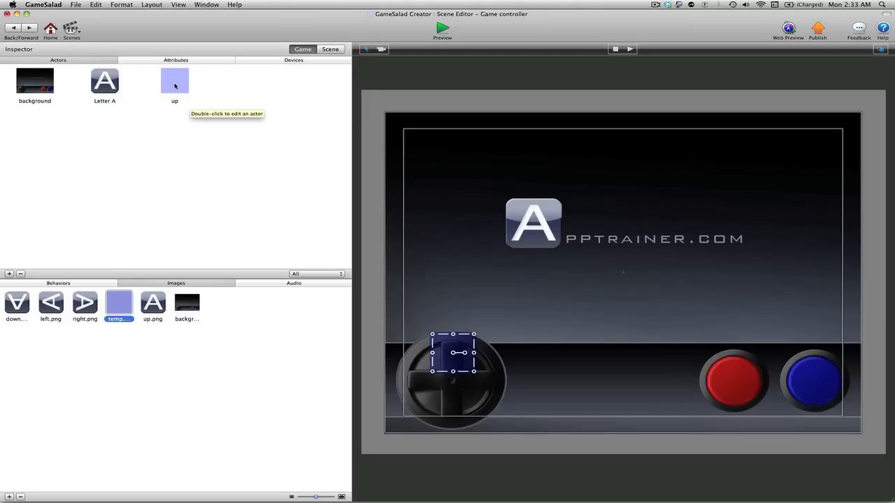
mouse_move(343, 304)
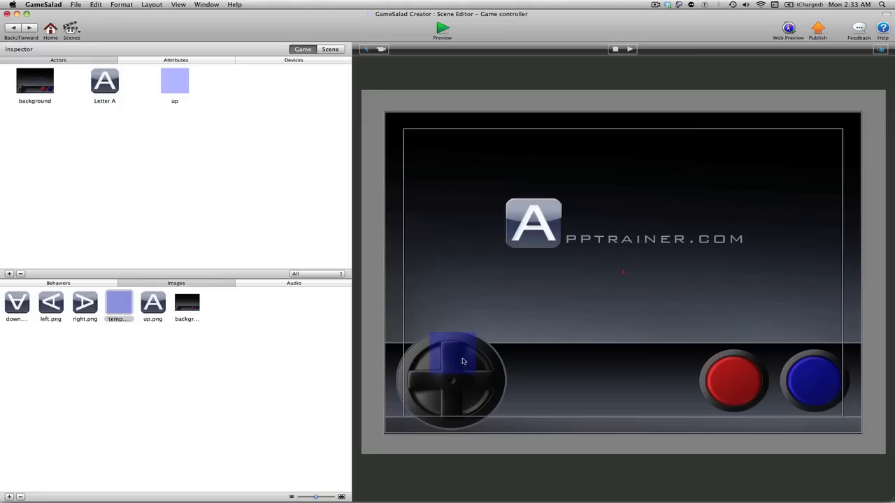
mouse_move(440, 332)
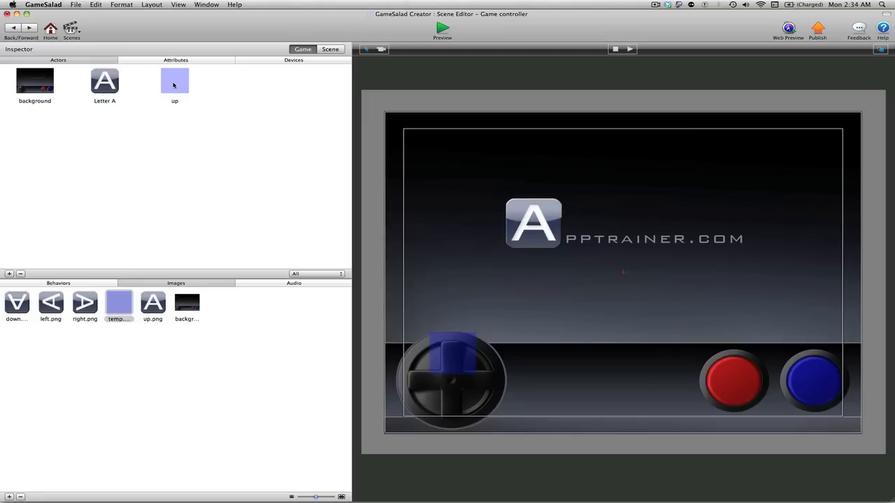
- Open the up actor in the Actor Editor
double_click(173, 80)
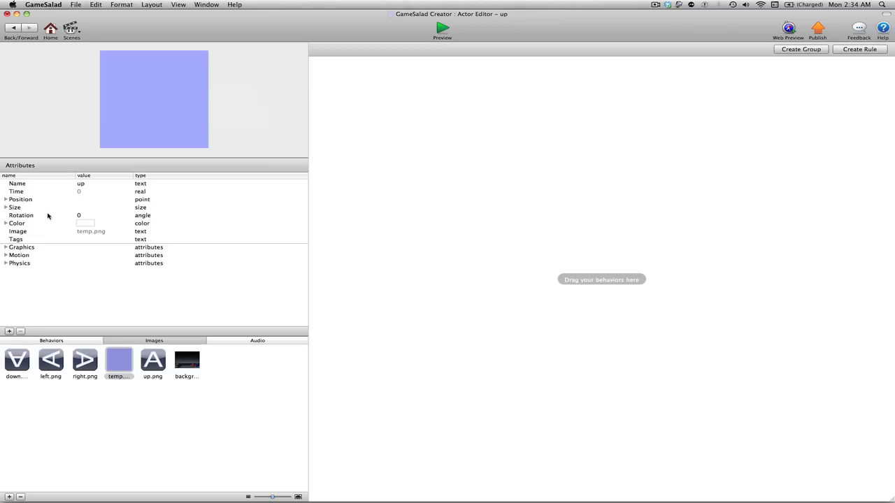
- Toggle the up actor's Visible graphics attribute off and back on in the Actor Editor
left_click(6, 246)
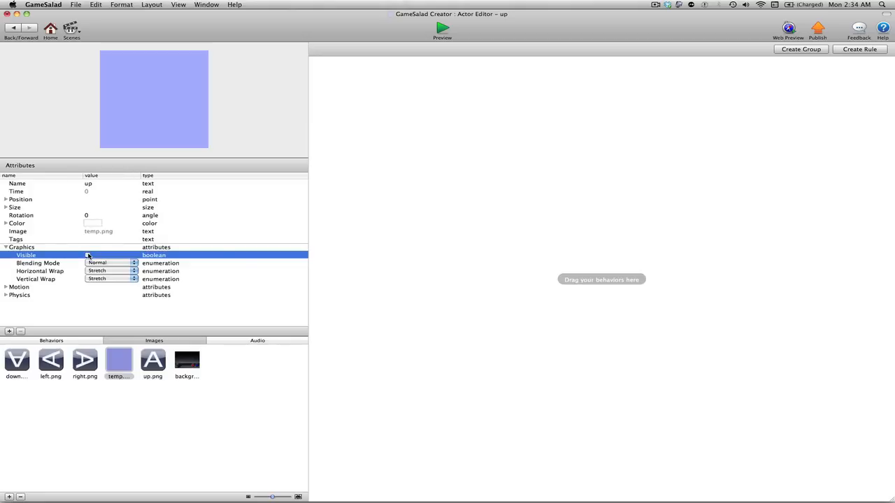
left_click(86, 254)
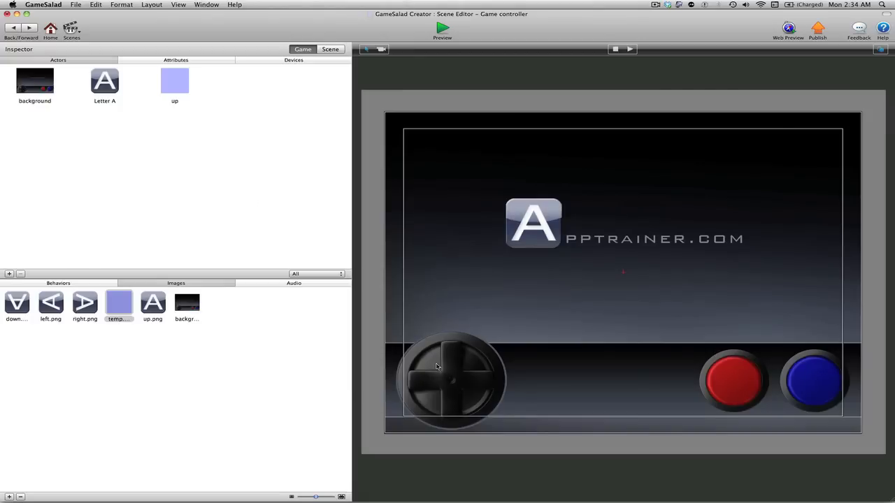
mouse_move(480, 347)
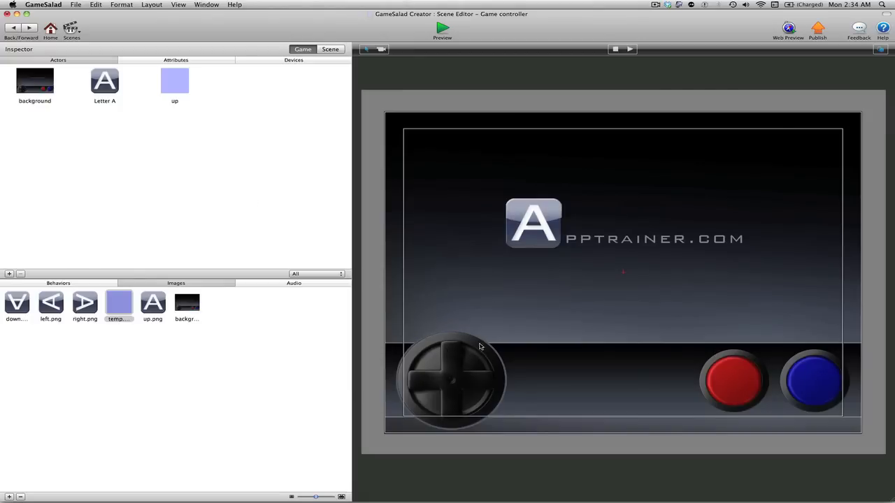
mouse_move(459, 358)
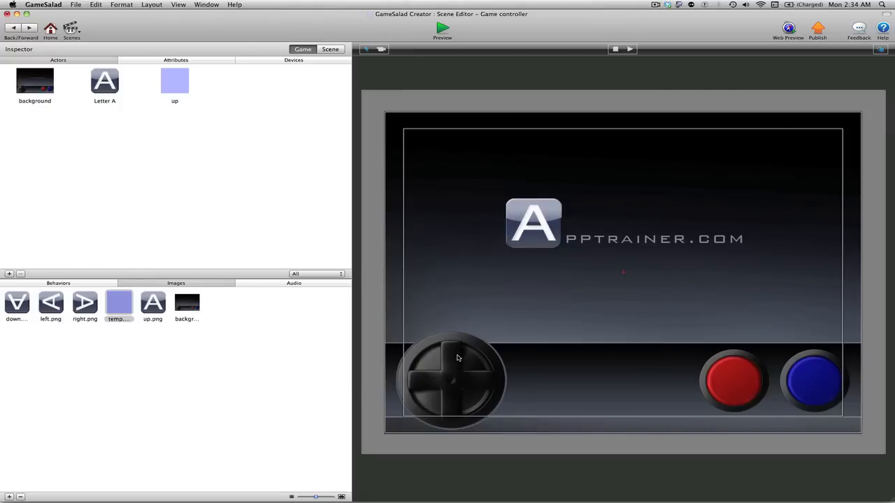
left_click(454, 352)
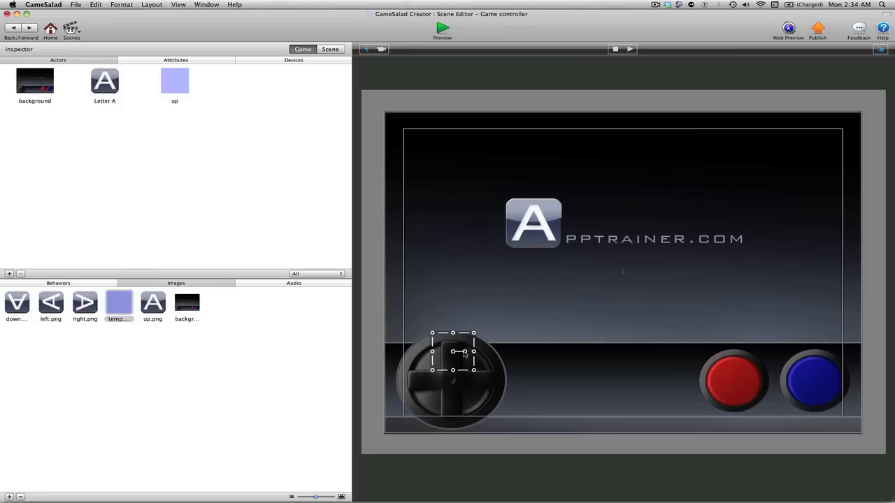
mouse_move(189, 91)
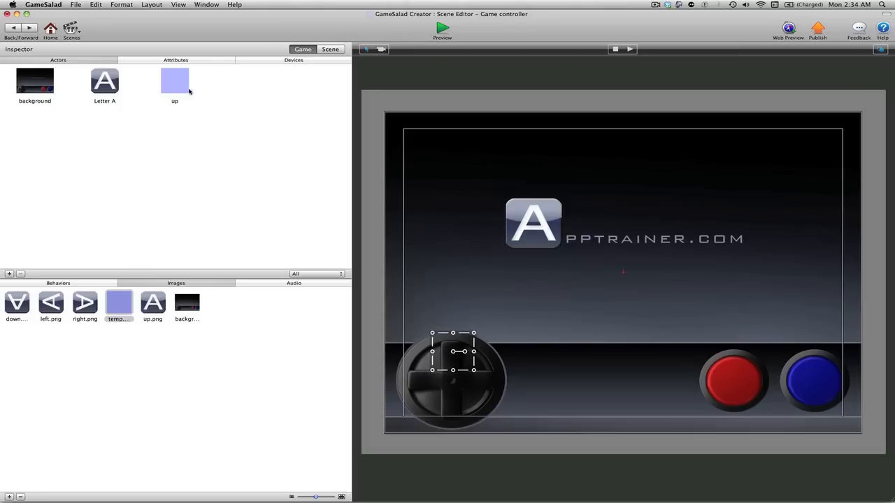
double_click(174, 82)
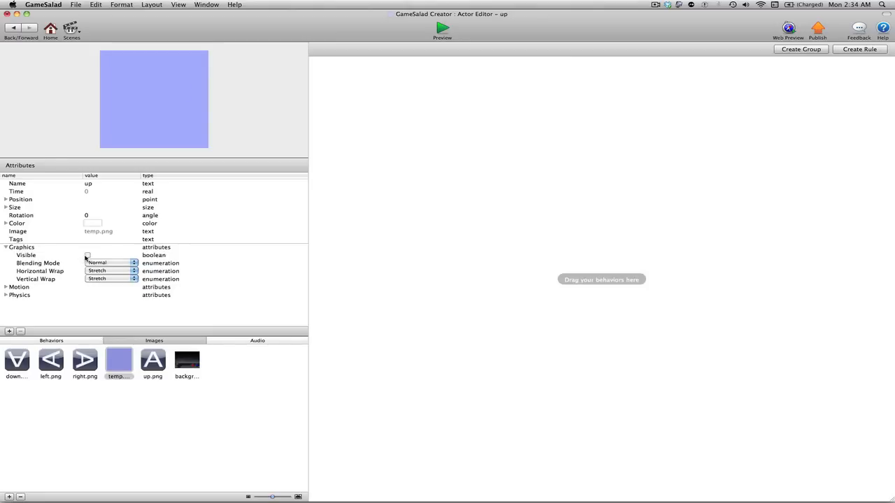
left_click(86, 254)
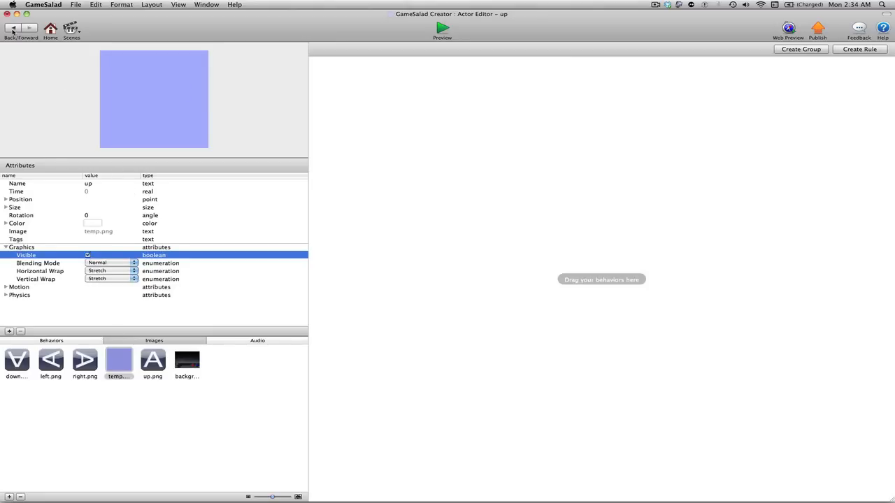
- Return to the Game controller scene and fit the up actor over the D-pad up arrow
left_click(13, 28)
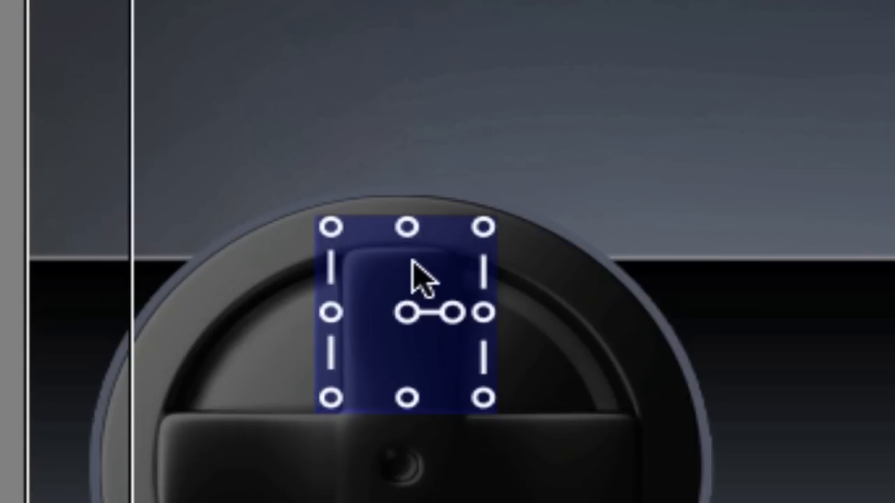
left_click_drag(419, 277, 496, 279)
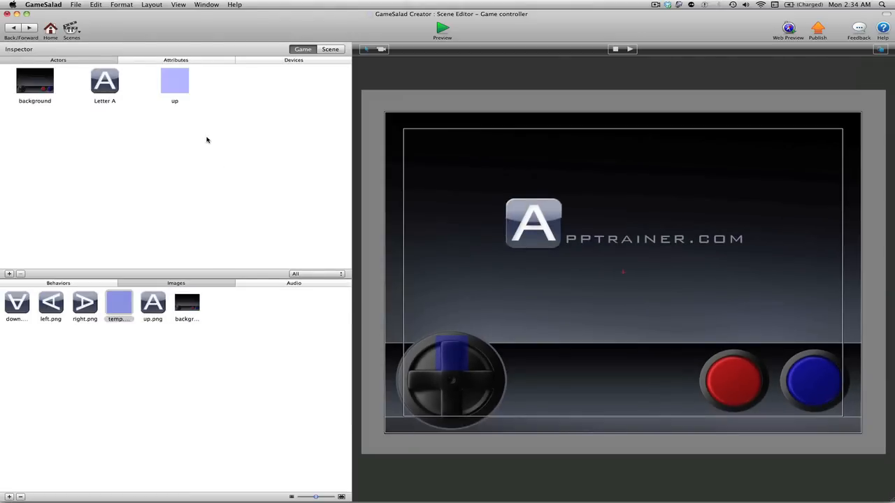
mouse_move(173, 84)
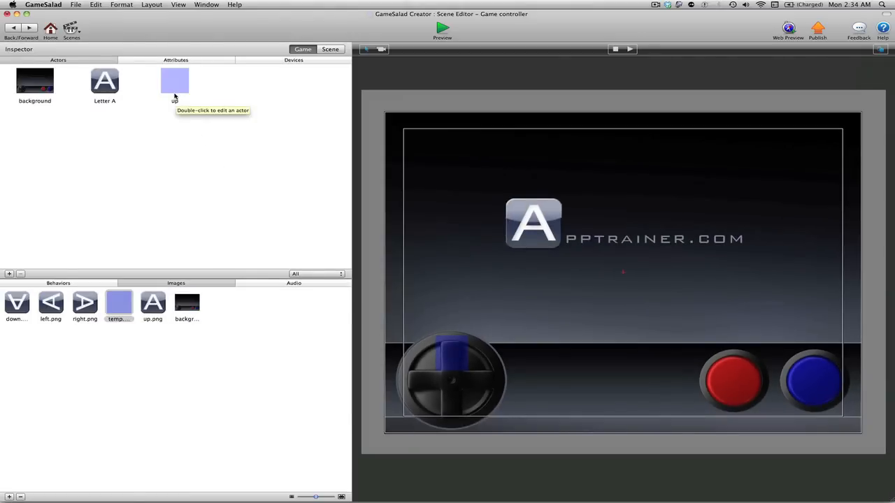
mouse_move(480, 380)
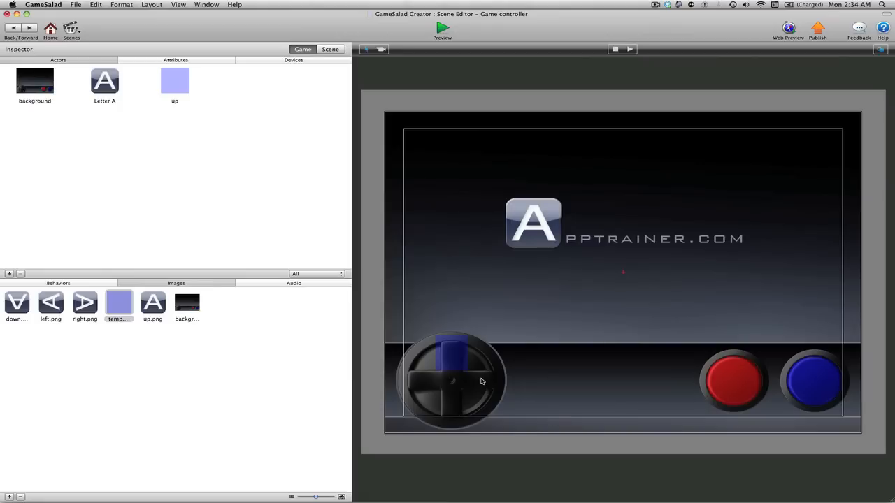
mouse_move(426, 389)
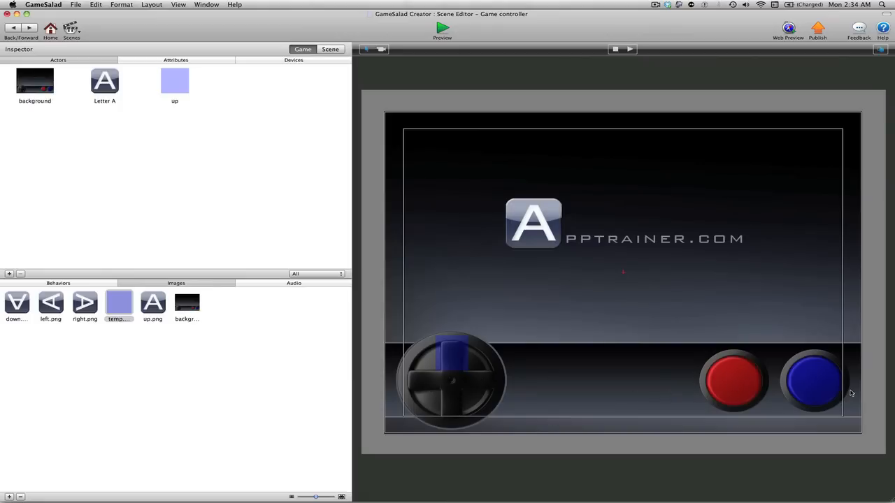
mouse_move(579, 319)
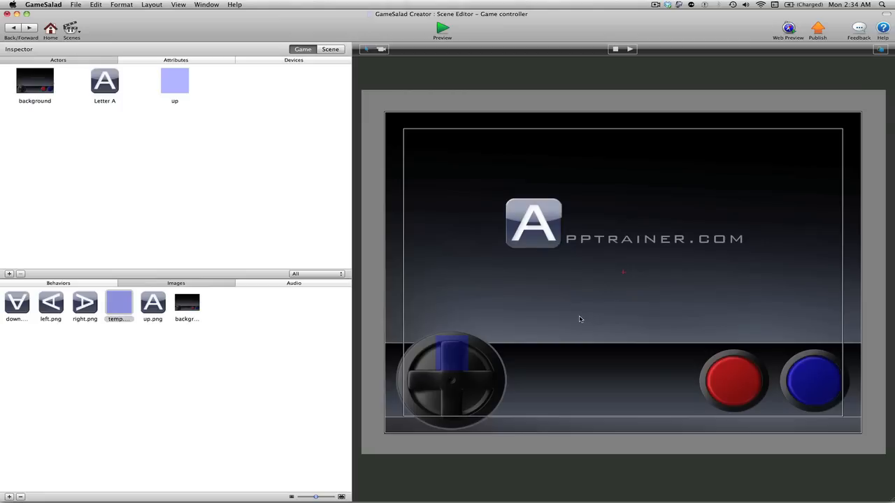
mouse_move(377, 211)
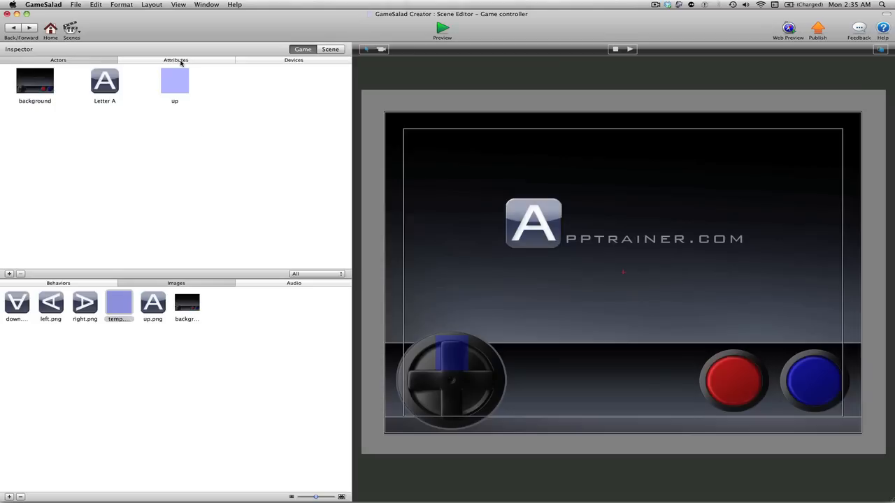
mouse_move(237, 165)
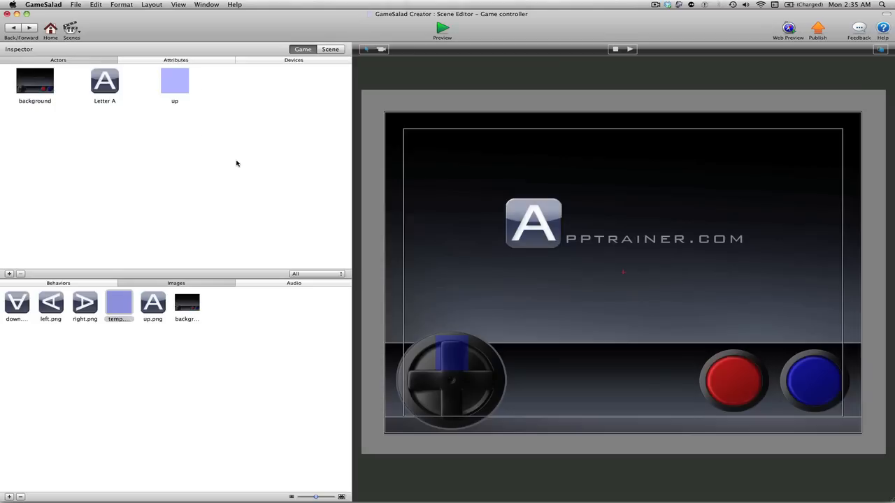
mouse_move(237, 164)
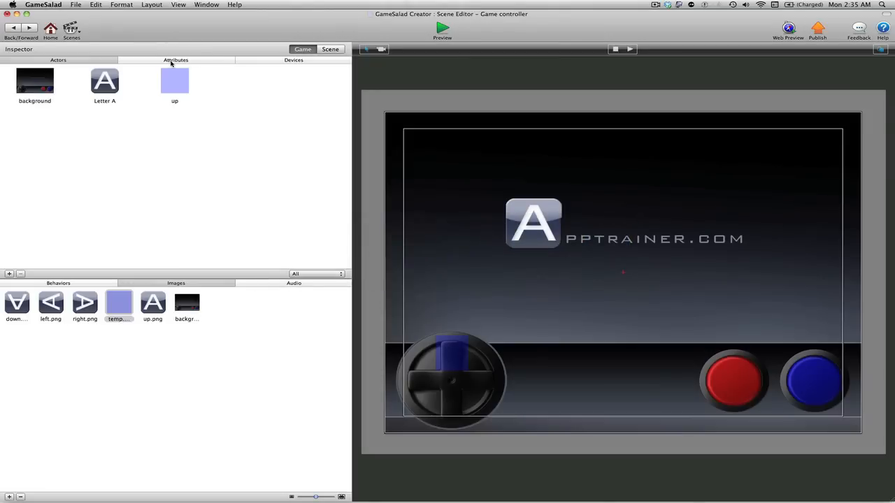
- Add a text game attribute named 'controls' with value 'none'
left_click(176, 59)
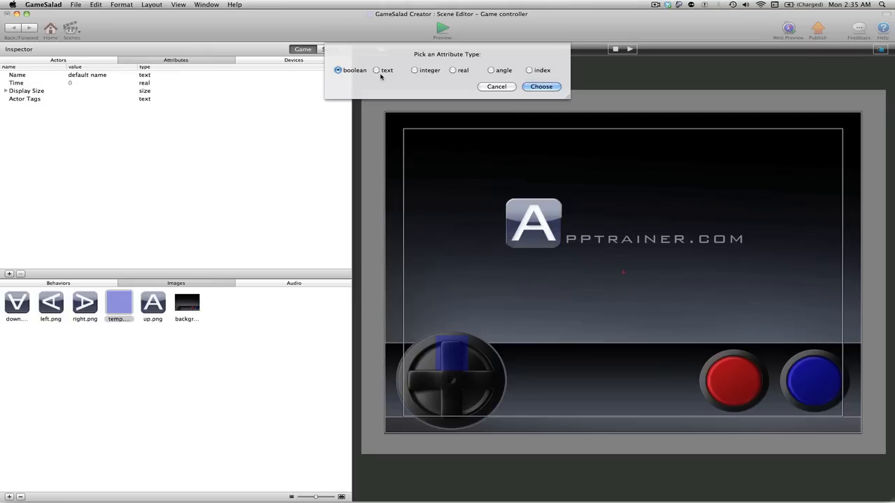
left_click(376, 70)
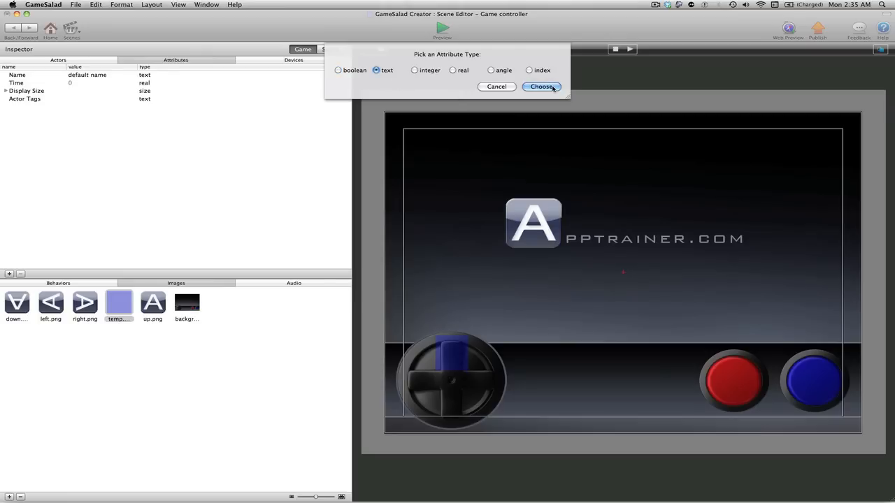
left_click(542, 87)
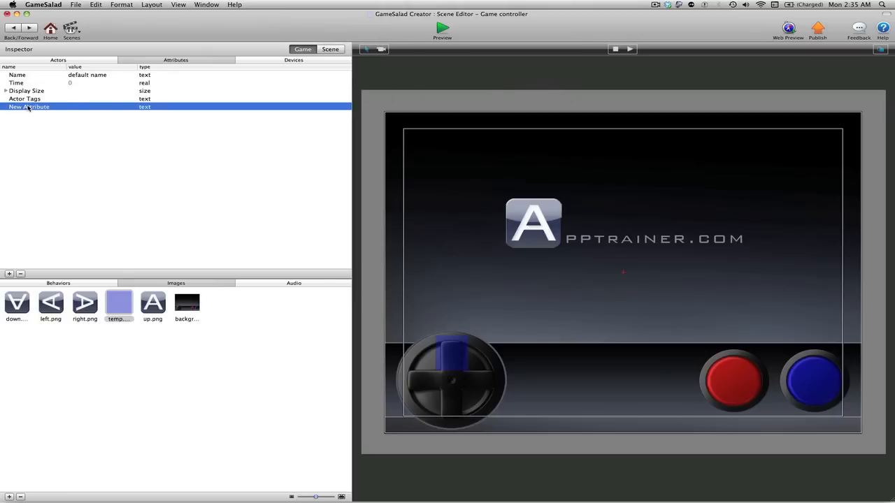
type("controls")
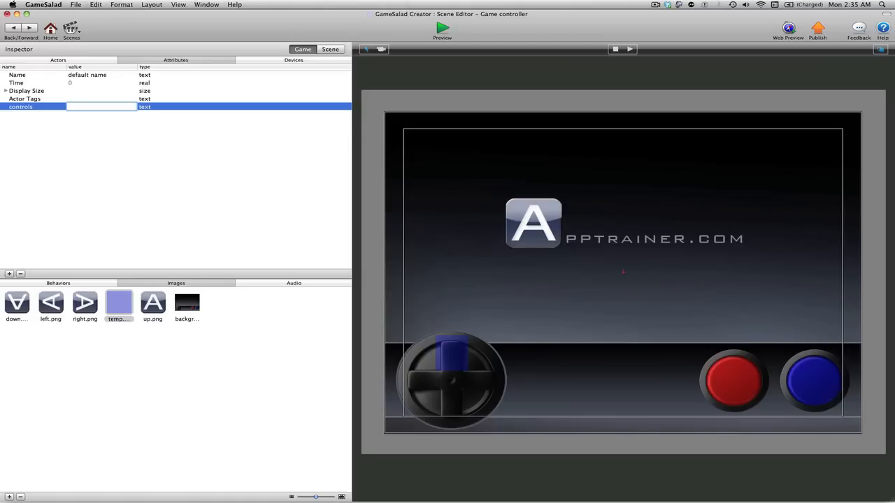
type("none")
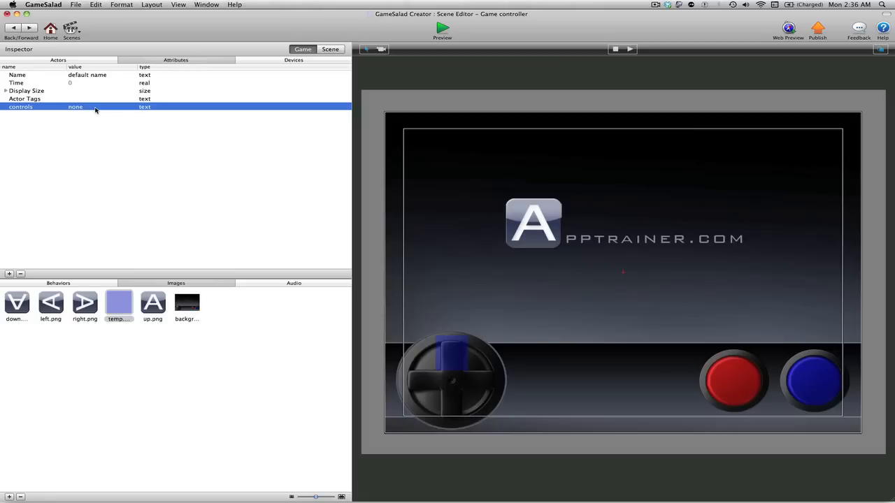
mouse_move(78, 107)
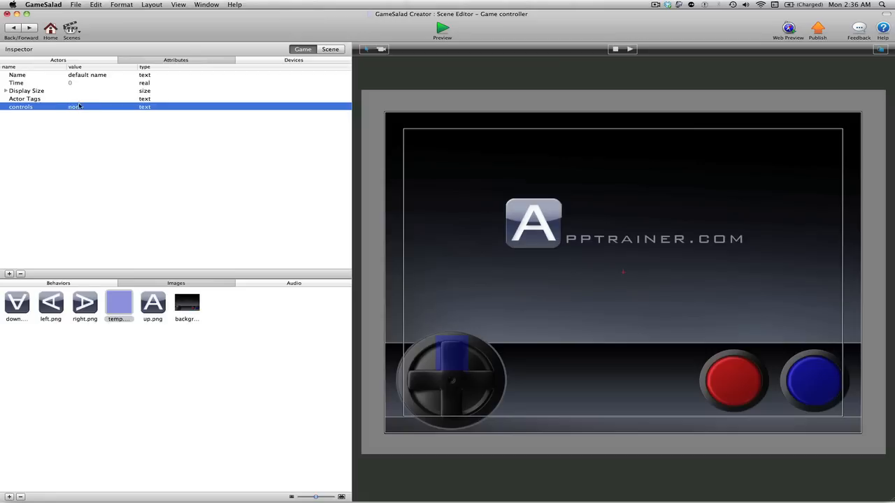
left_click(76, 106)
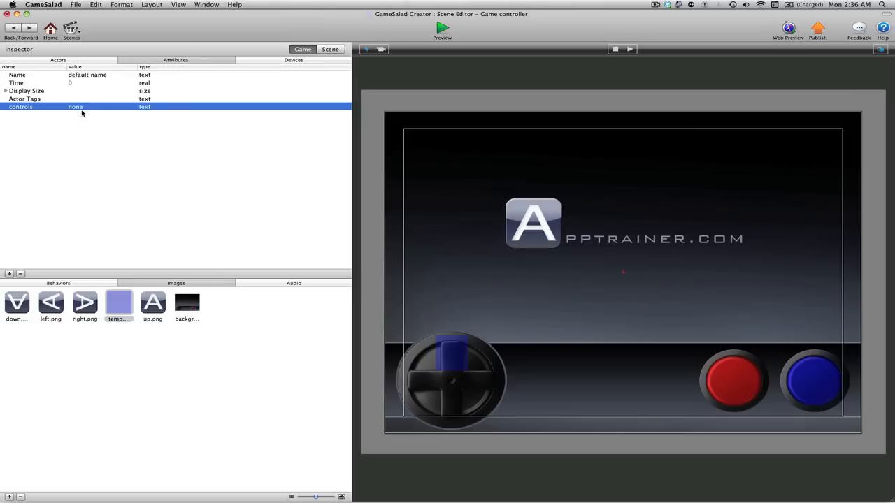
mouse_move(107, 134)
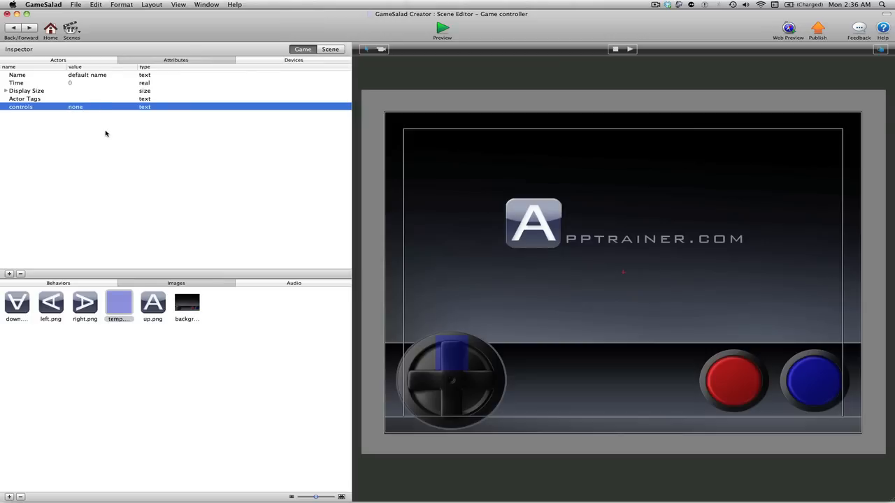
mouse_move(109, 138)
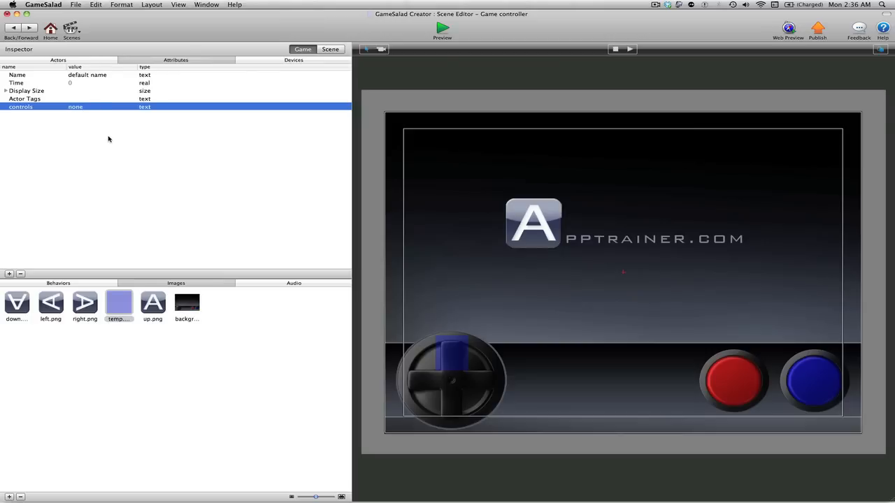
mouse_move(116, 157)
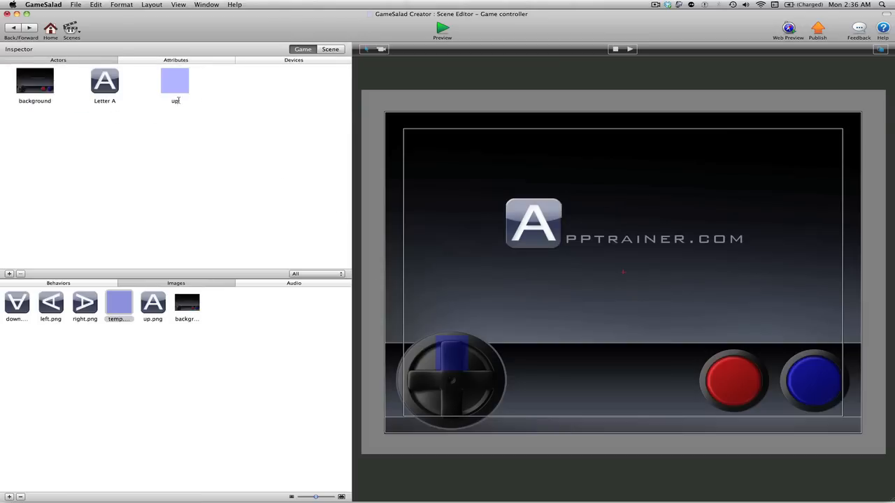
mouse_move(175, 79)
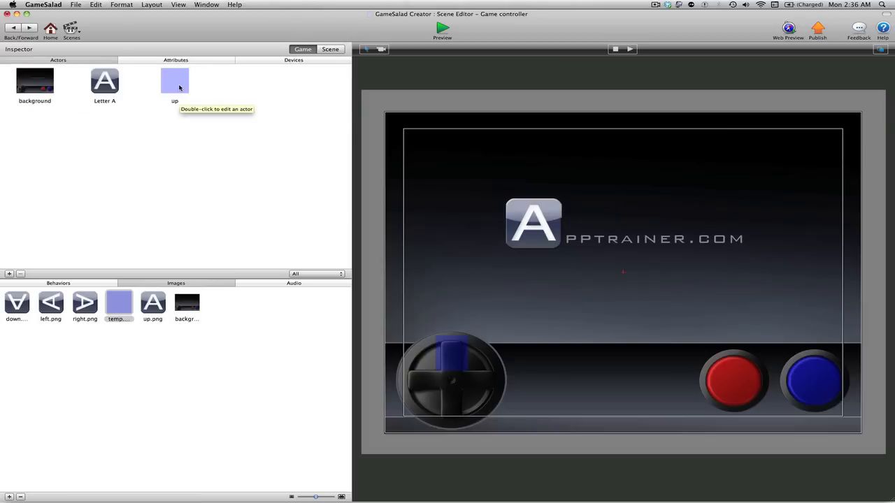
- Add a Rule to the up actor triggered when the actor receives a touch press
double_click(173, 80)
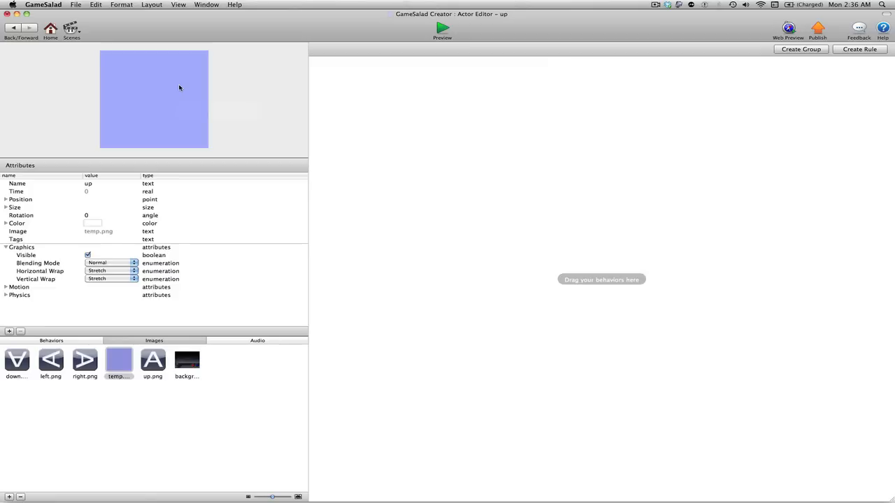
mouse_move(671, 51)
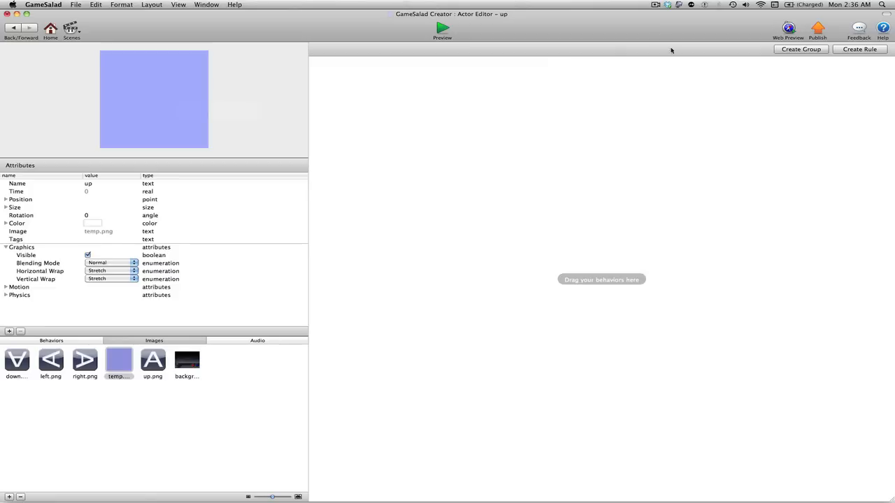
left_click(858, 49)
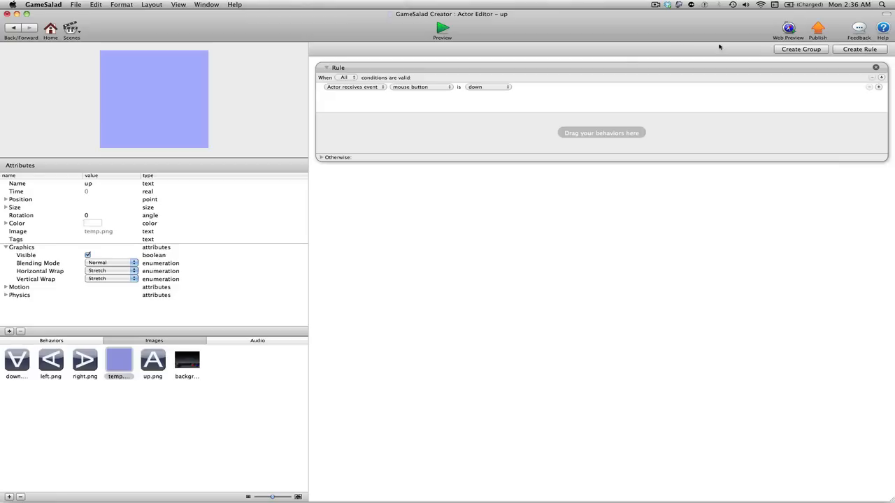
mouse_move(433, 89)
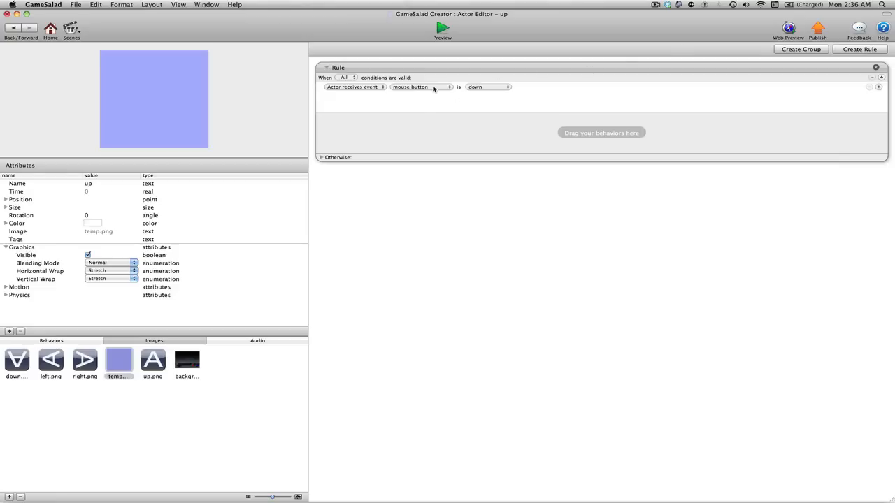
left_click(420, 87)
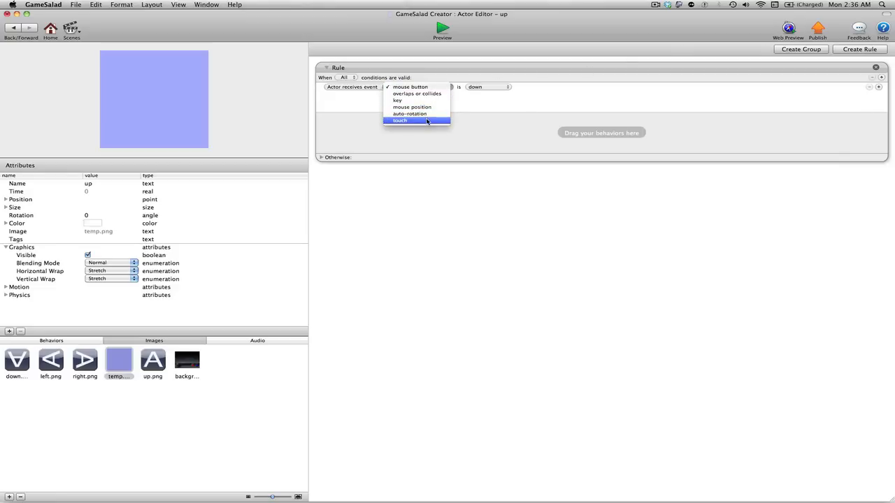
left_click(400, 120)
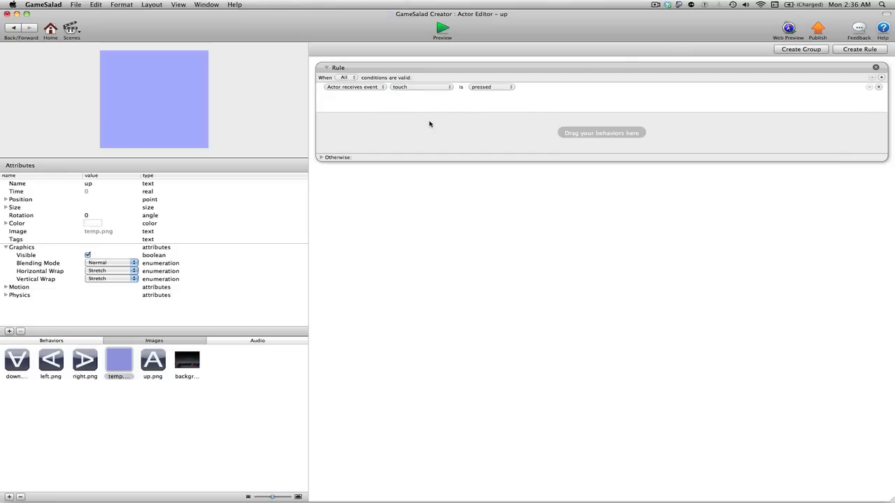
mouse_move(426, 117)
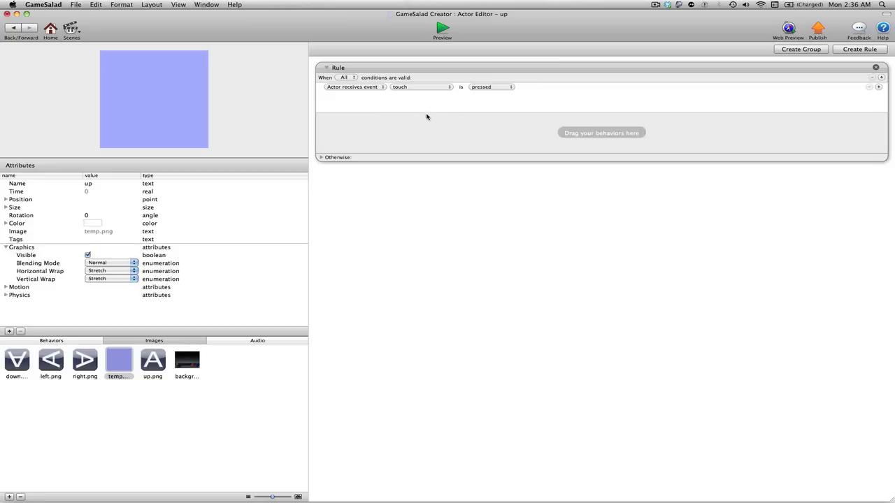
mouse_move(421, 91)
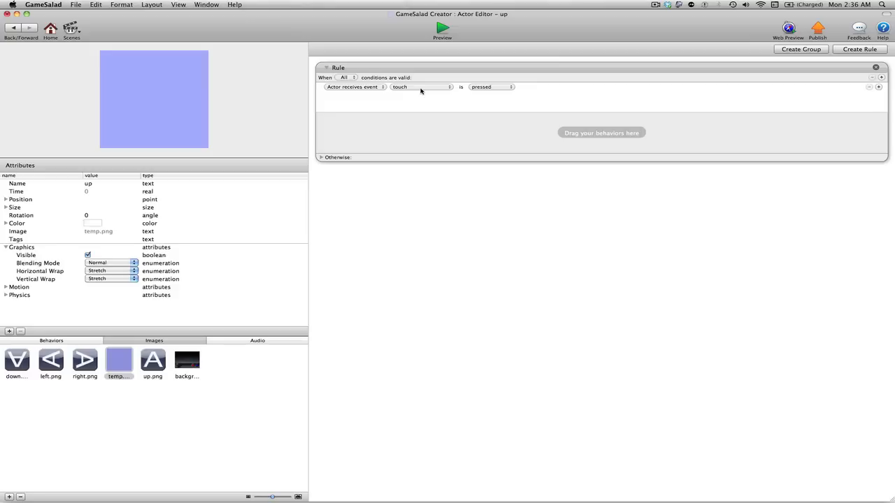
mouse_move(408, 92)
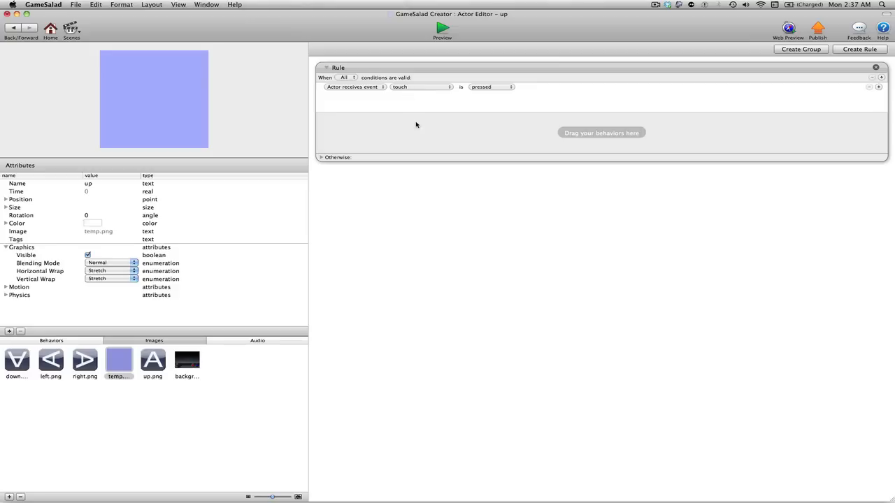
mouse_move(439, 102)
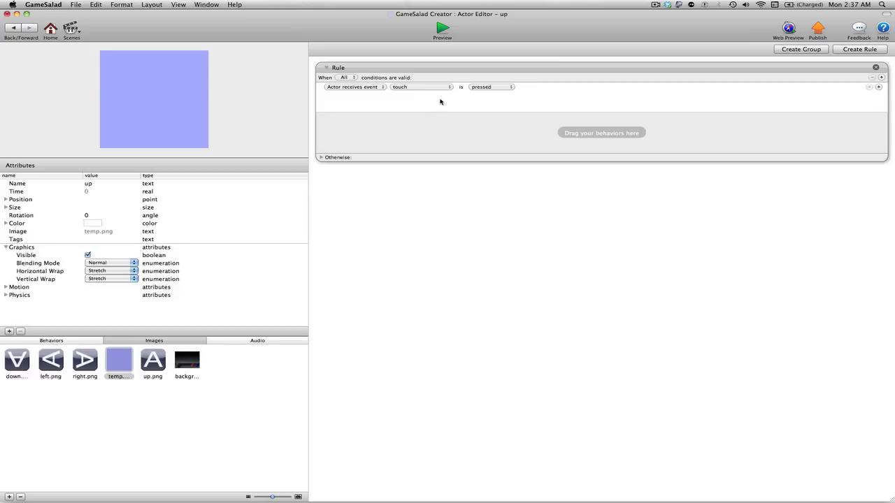
left_click(419, 87)
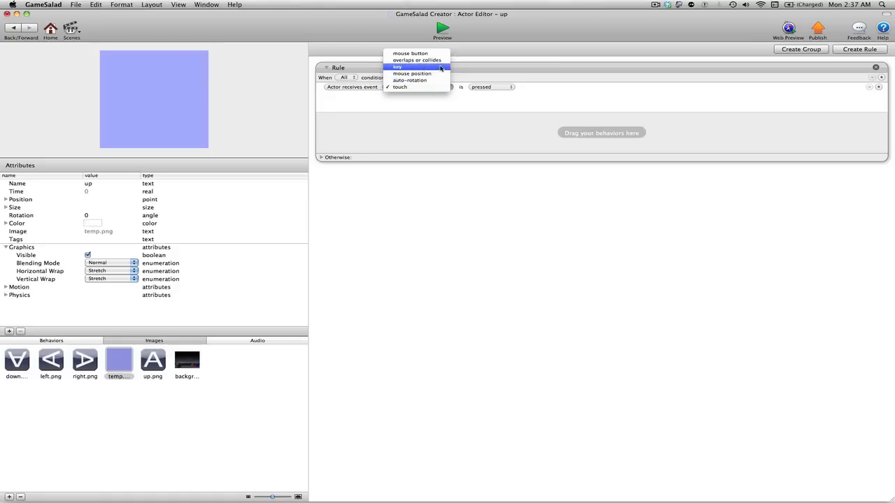
mouse_move(416, 58)
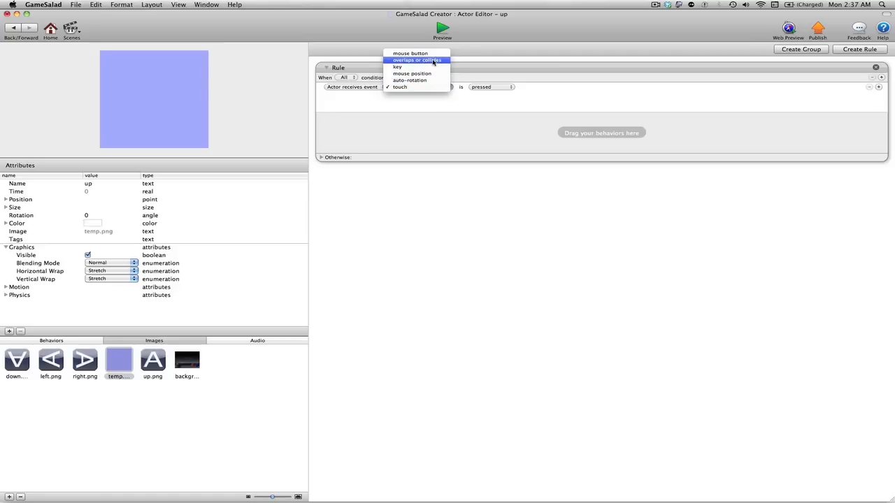
mouse_move(422, 96)
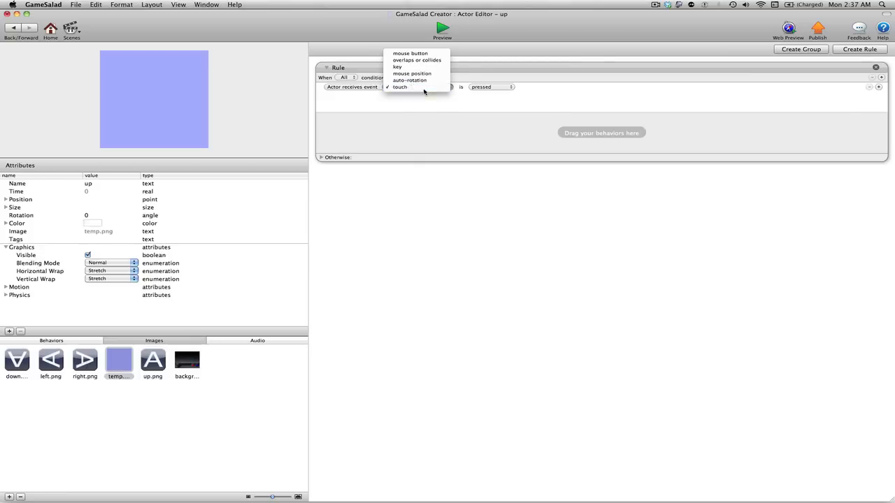
left_click(400, 87)
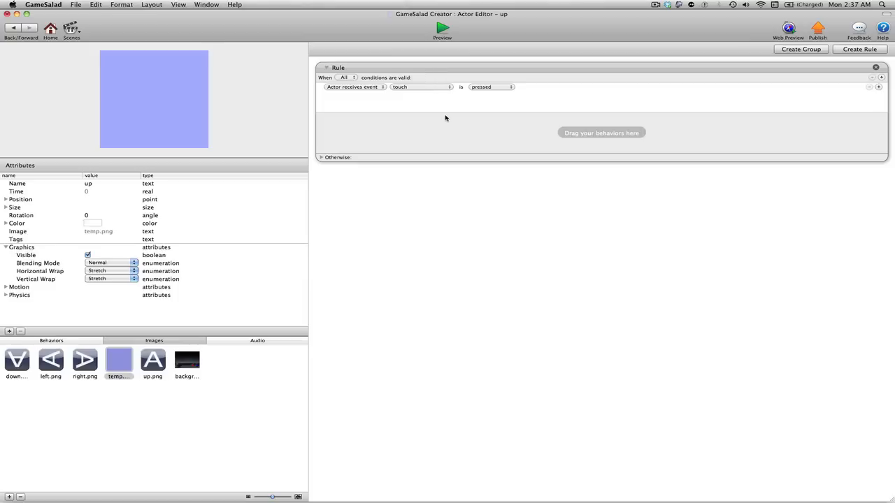
mouse_move(237, 103)
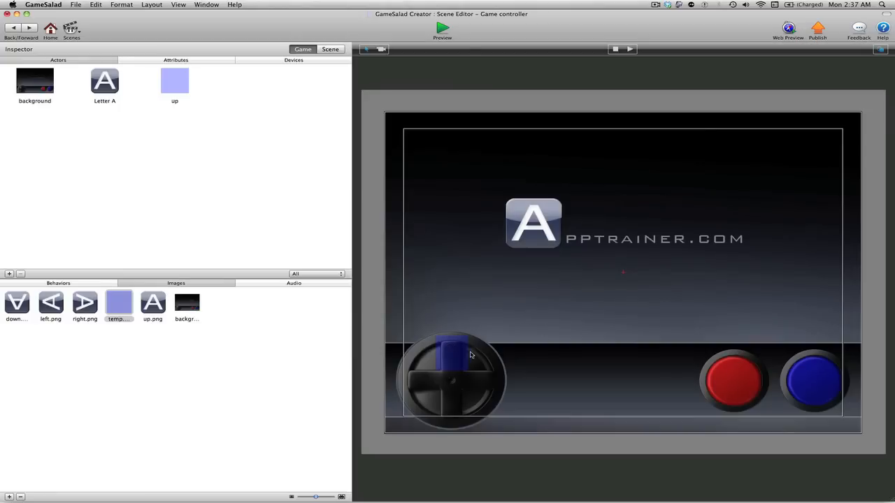
mouse_move(454, 352)
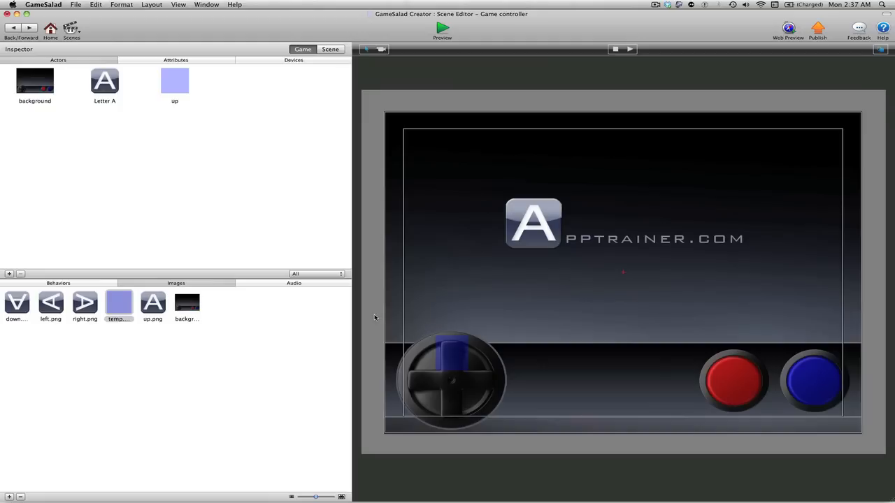
- Drag a Change Attribute behaviour from the Behaviors library into the up actor's touch rule
left_click(173, 80)
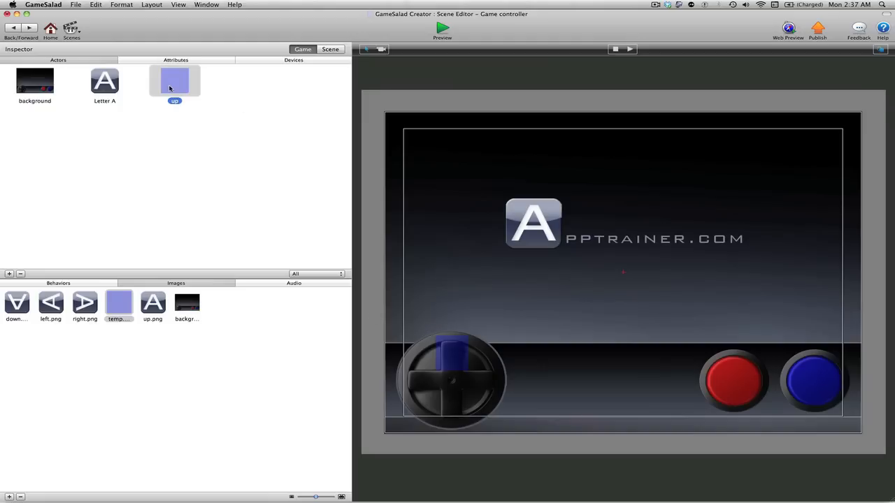
double_click(174, 80)
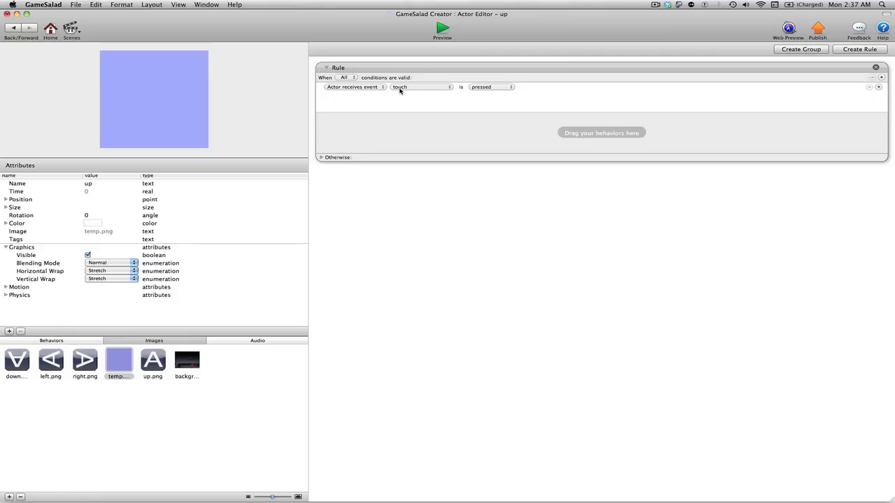
mouse_move(101, 327)
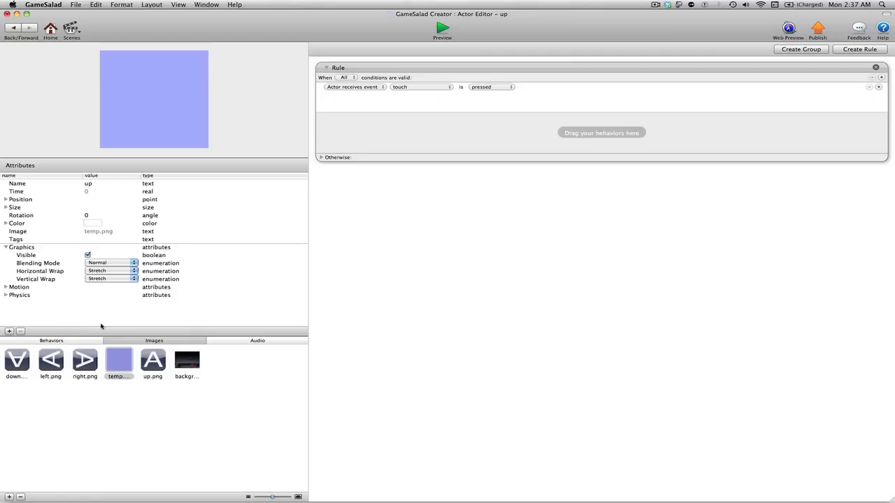
left_click(51, 341)
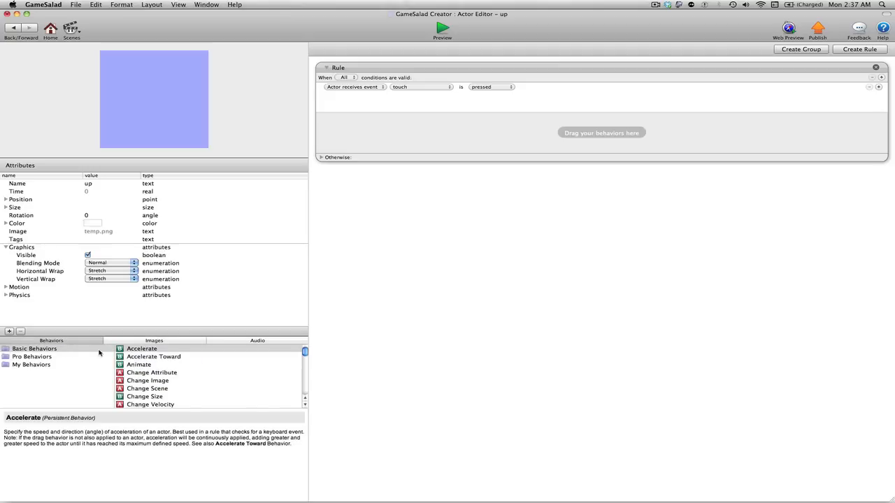
mouse_move(50, 347)
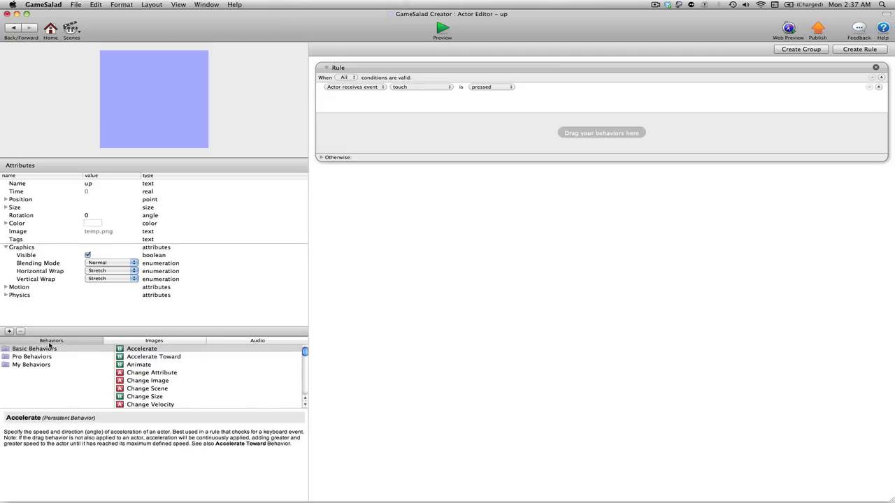
scroll("down", 3)
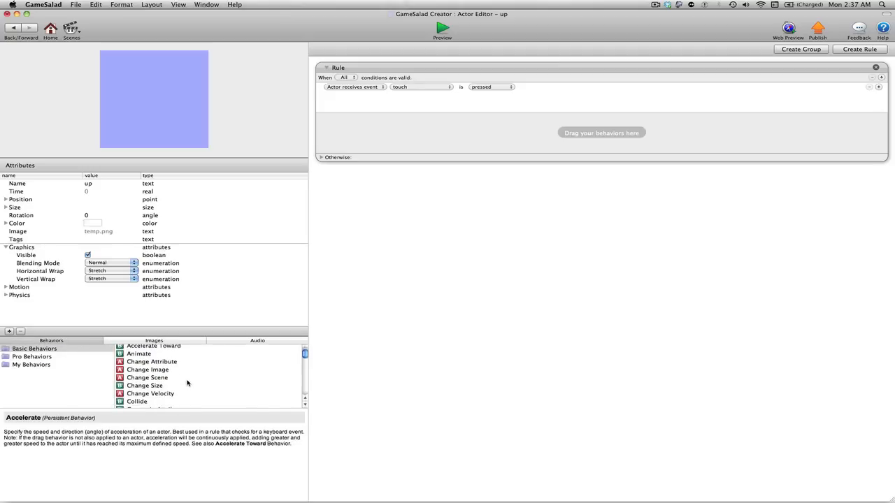
scroll("down", 3)
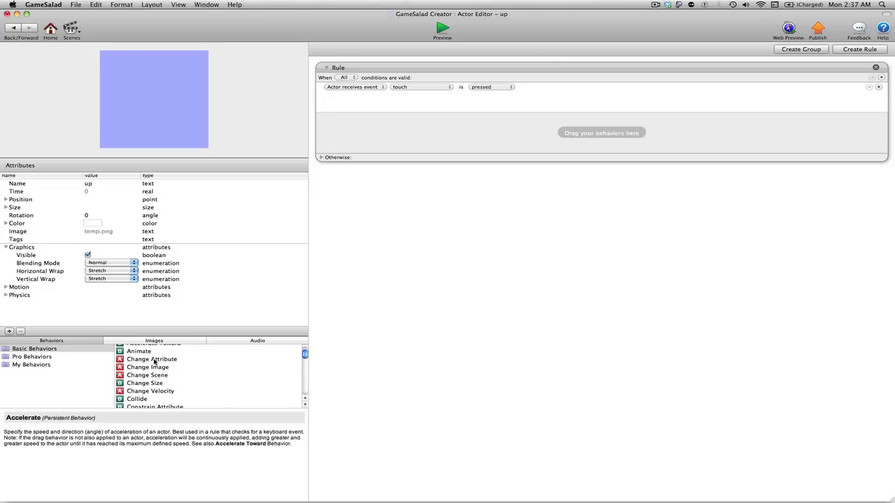
left_click_drag(151, 358, 388, 137)
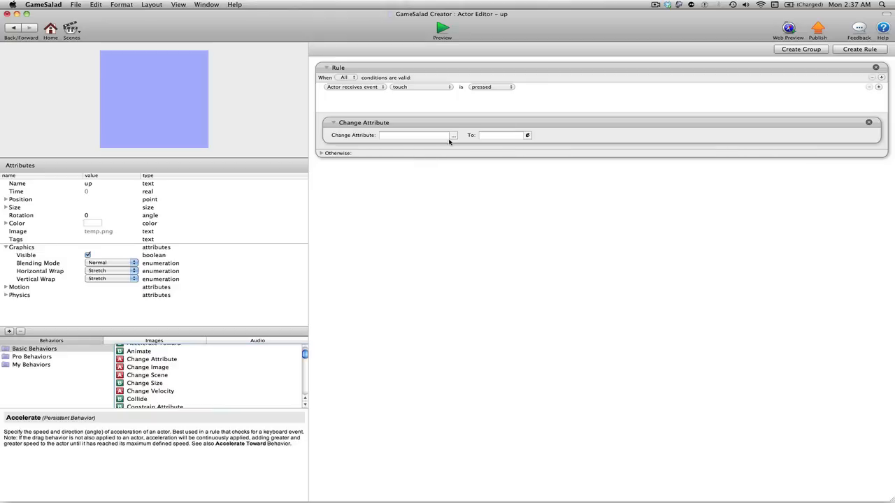
- Set the Change Attribute to target game.controls with the value 'up'
left_click(453, 134)
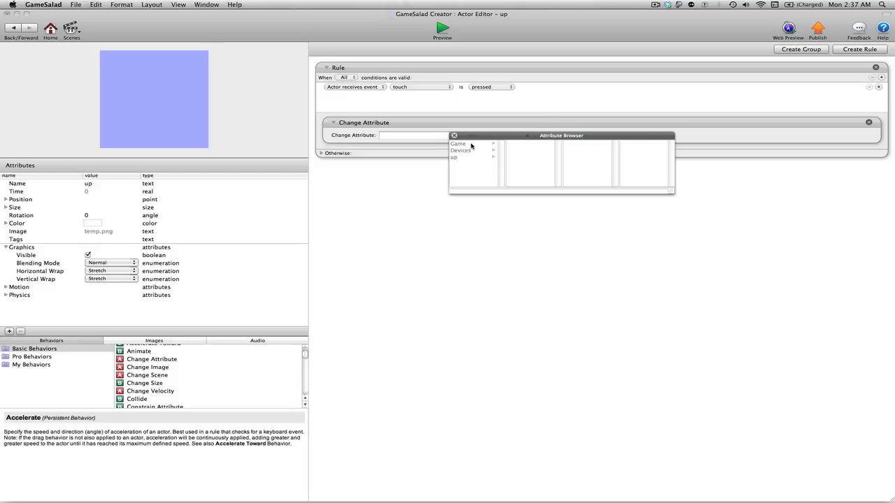
mouse_move(489, 142)
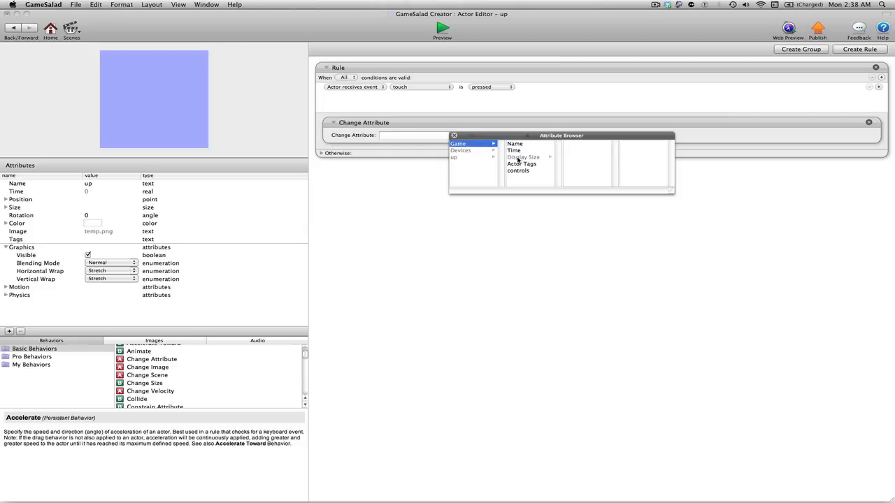
mouse_move(524, 172)
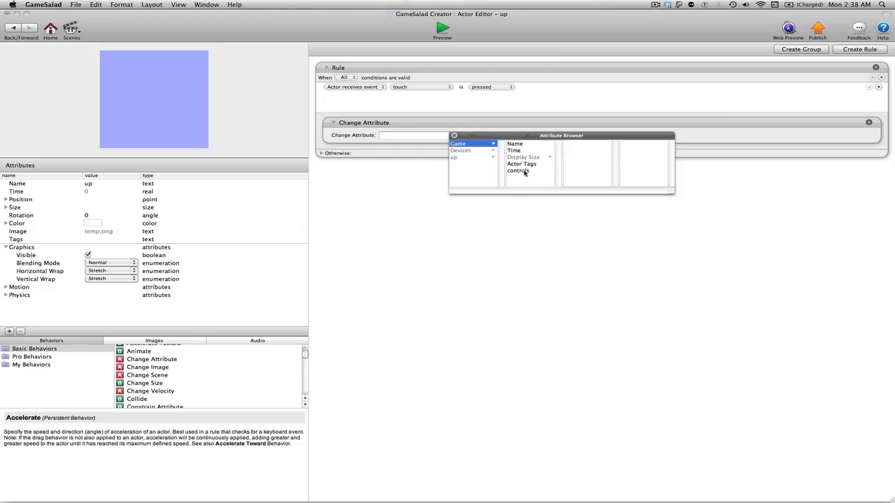
mouse_move(525, 172)
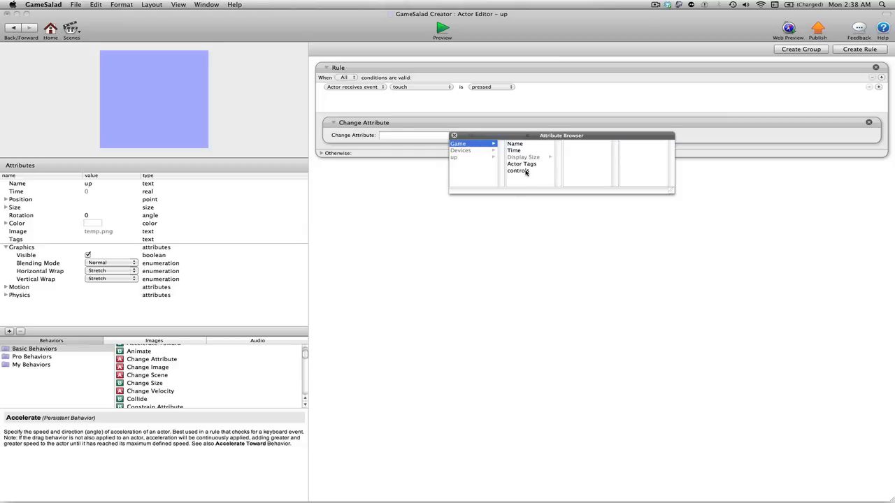
left_click(517, 170)
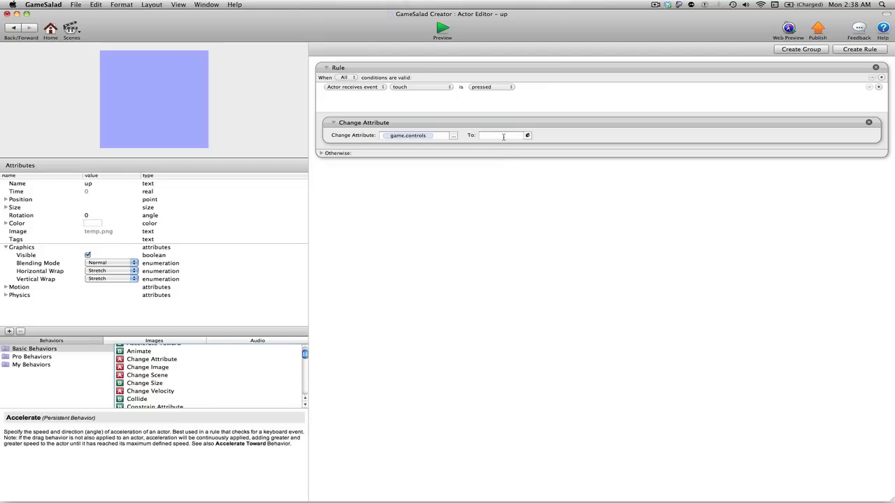
left_click(500, 134)
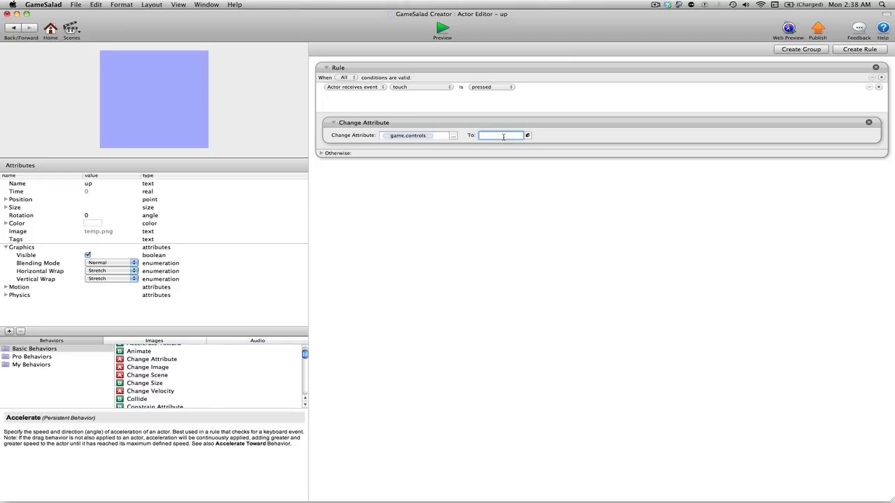
type("up")
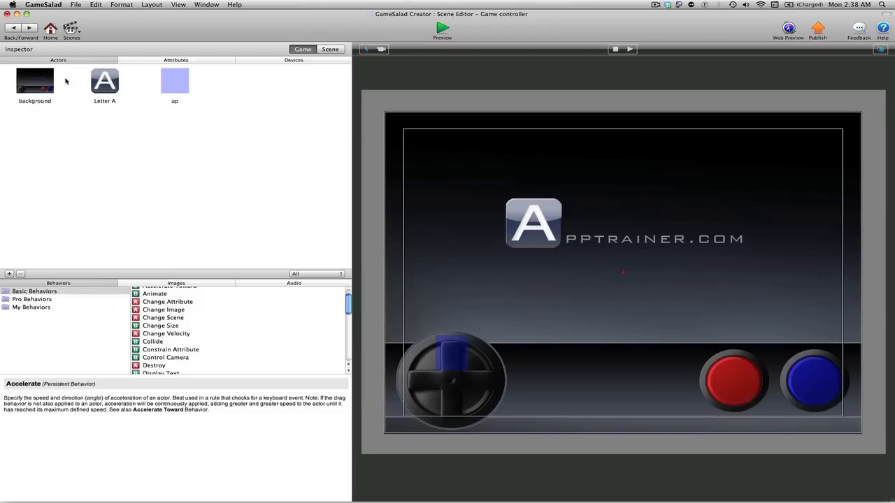
- Show the game attributes in the Inspector, where controls still reads none
left_click(176, 59)
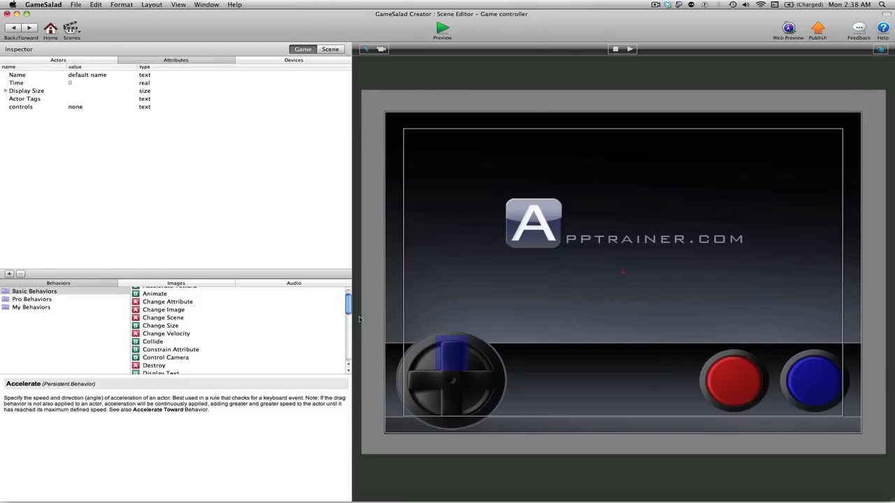
mouse_move(473, 345)
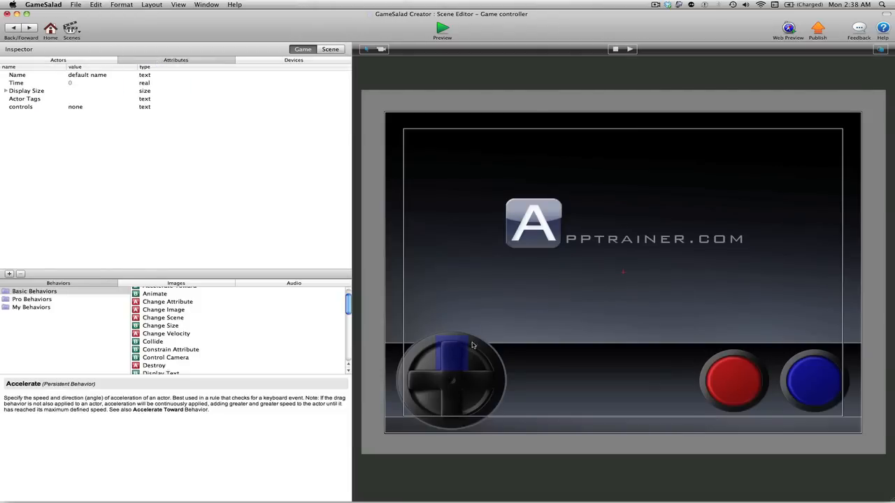
mouse_move(462, 356)
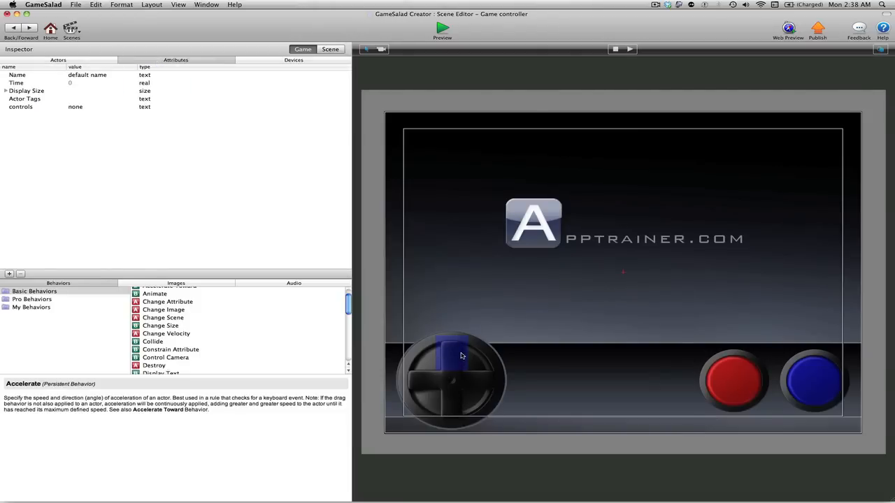